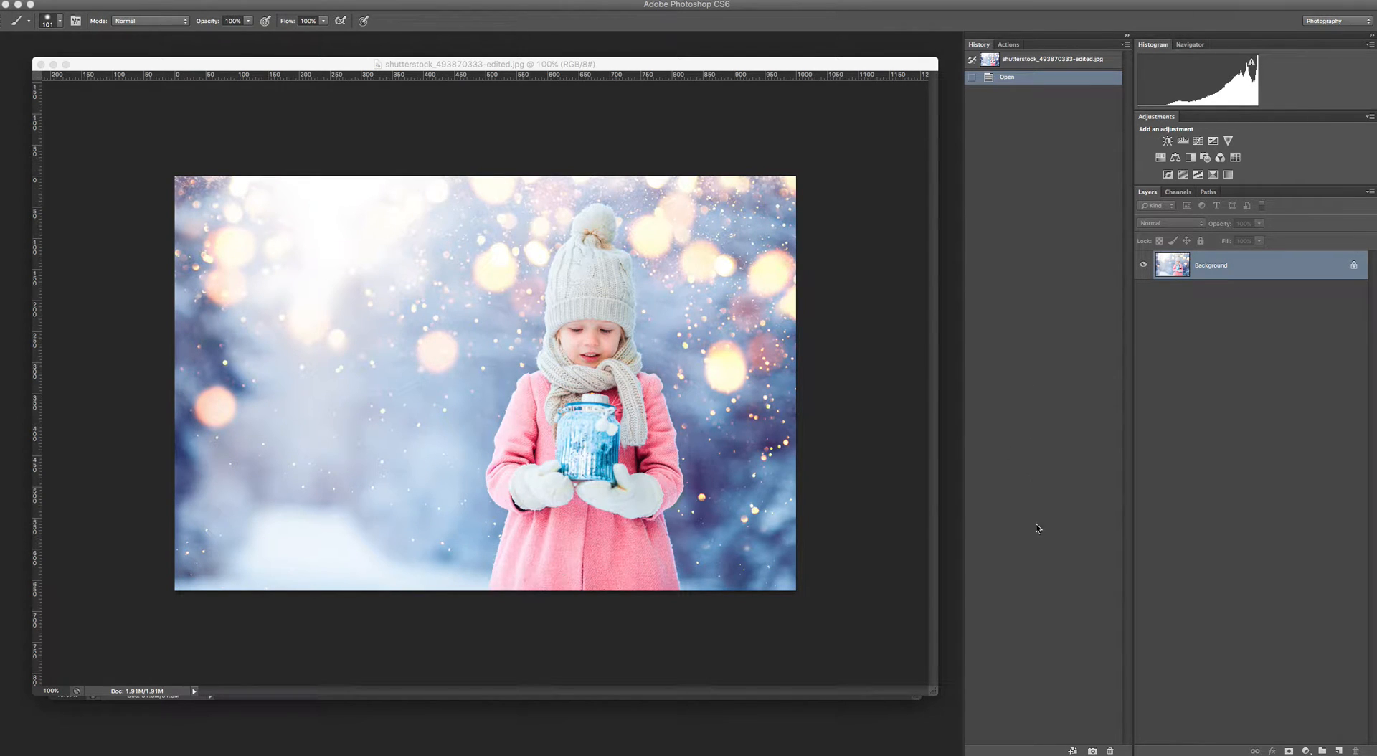
{"action": "mouse_move", "coordinate": [1017, 454]}
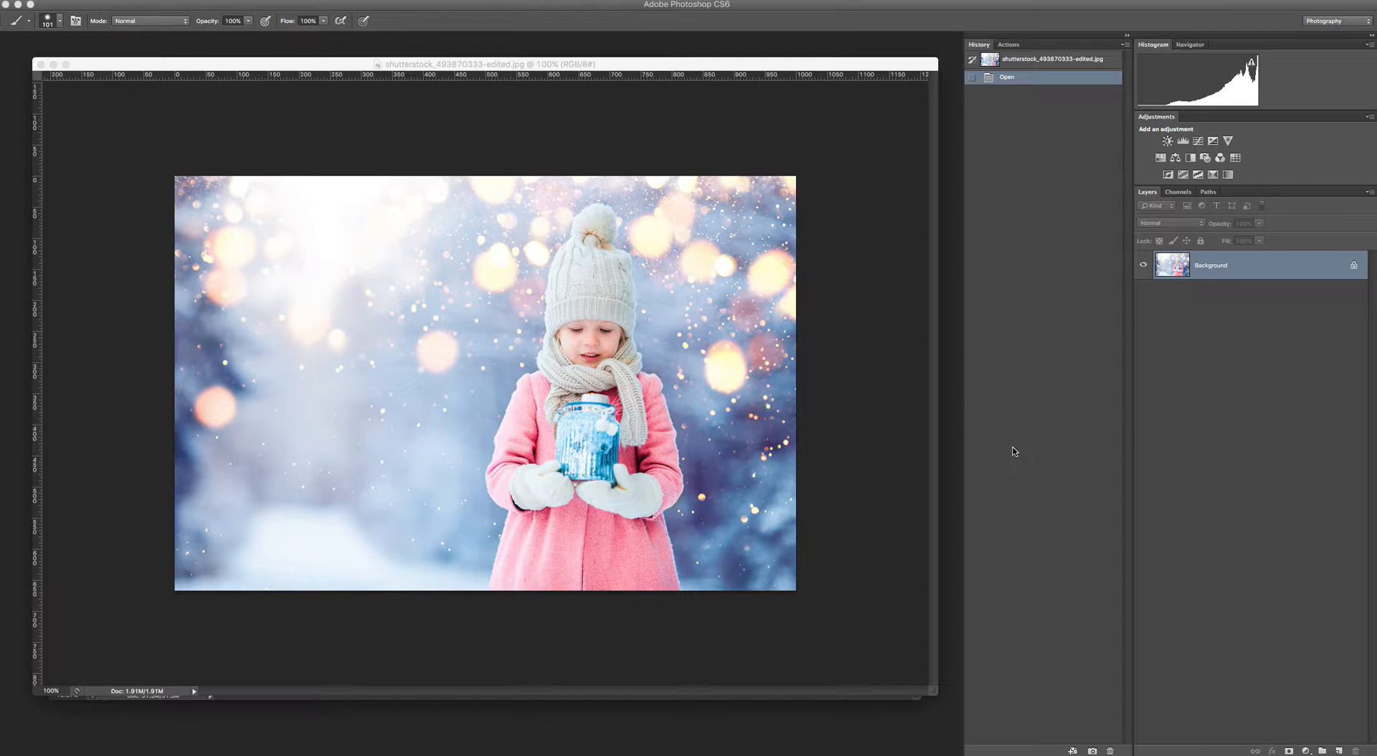
{"action": "mouse_move", "coordinate": [1030, 341]}
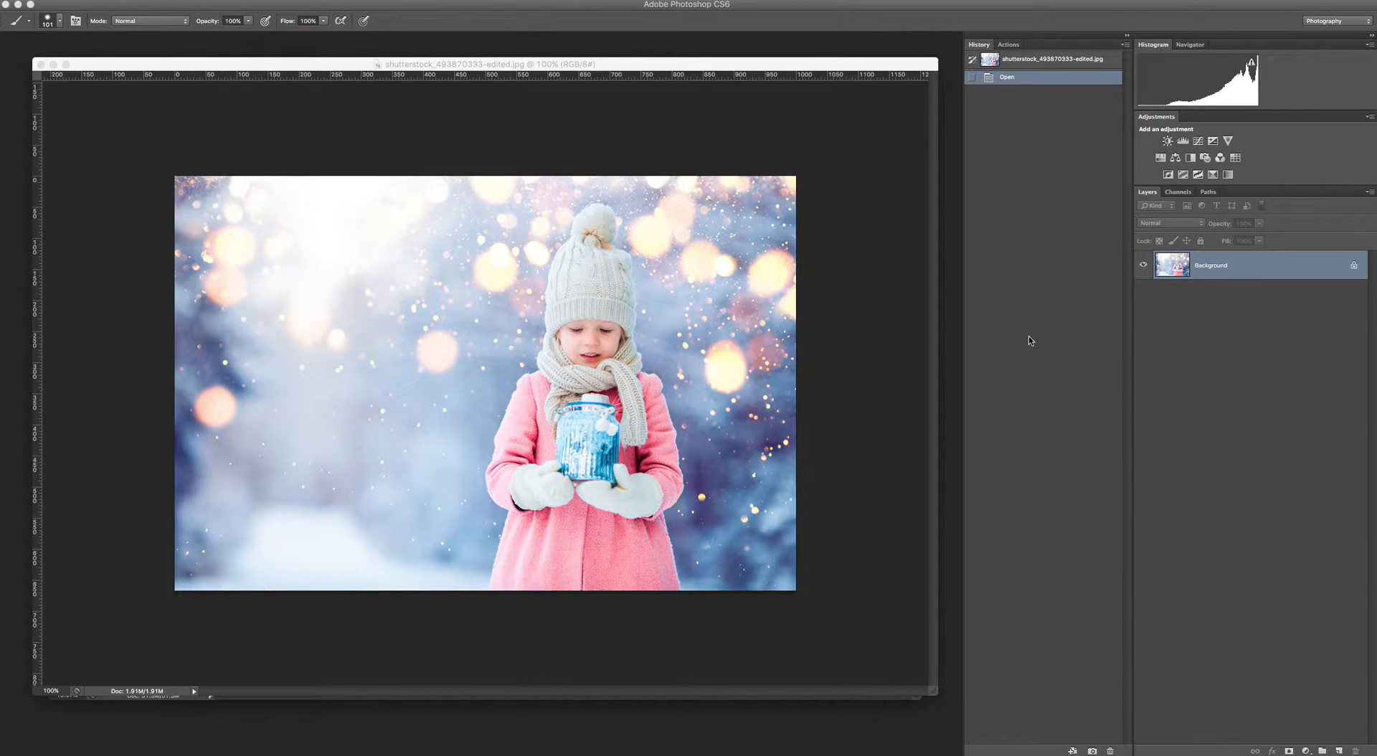
{"action": "mouse_move", "coordinate": [610, 425]}
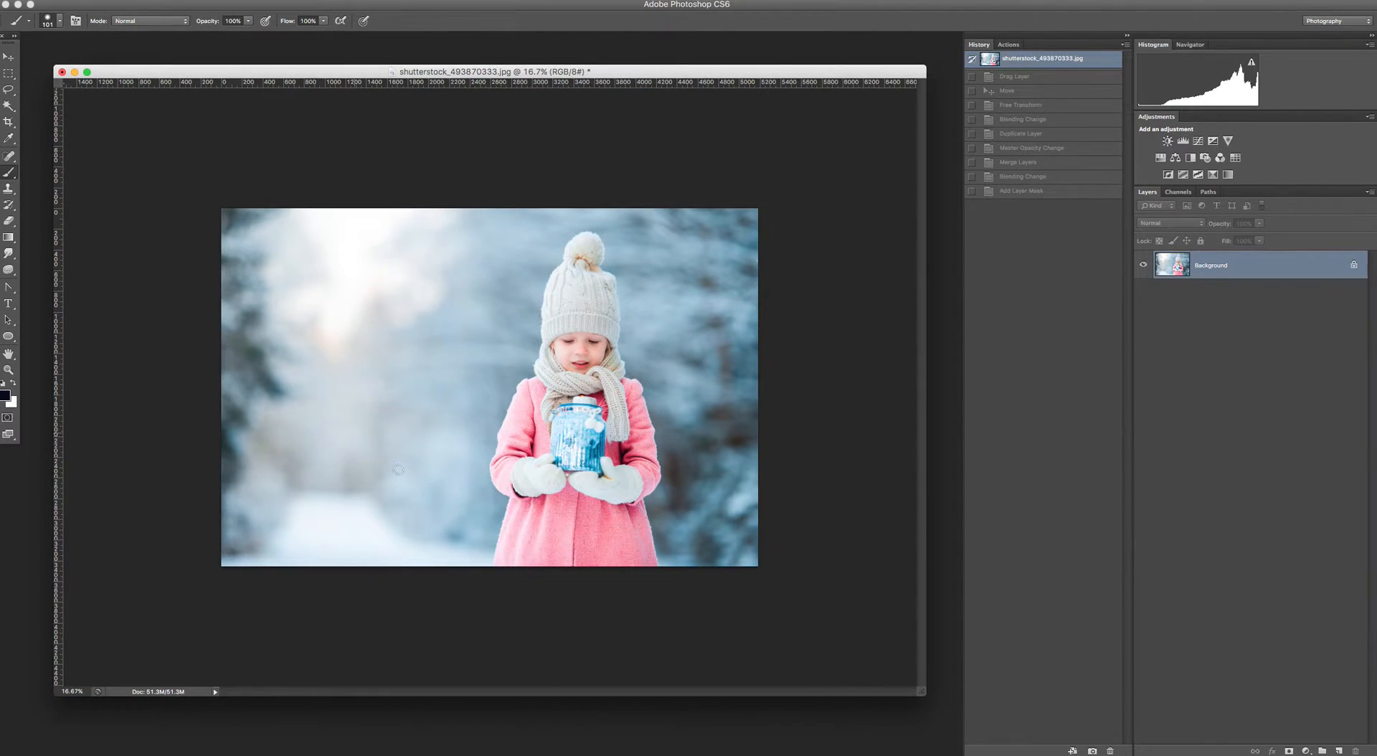
{"action": "mouse_move", "coordinate": [653, 450]}
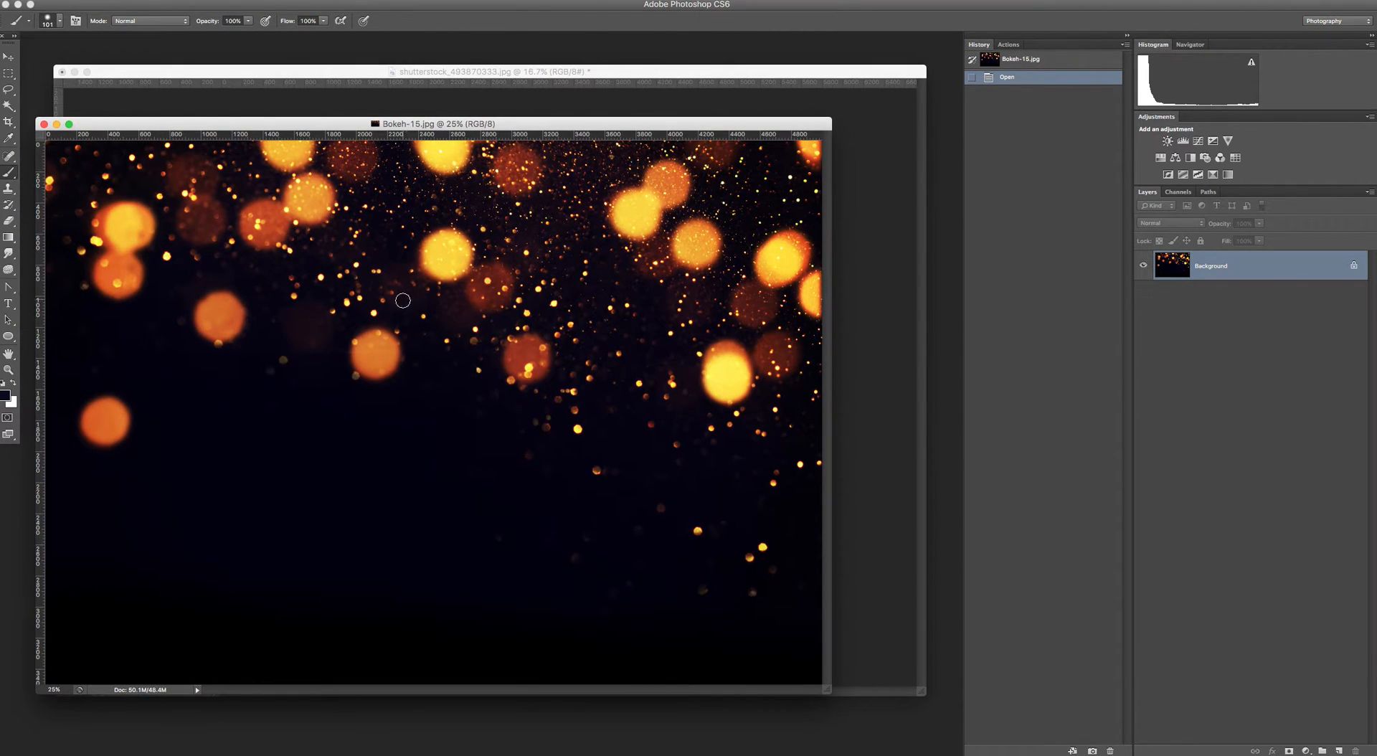
- Resize and nudge the Bokeh-15 layer until it covers the entire winter photo
{"action": "left_click", "coordinate": [9, 56]}
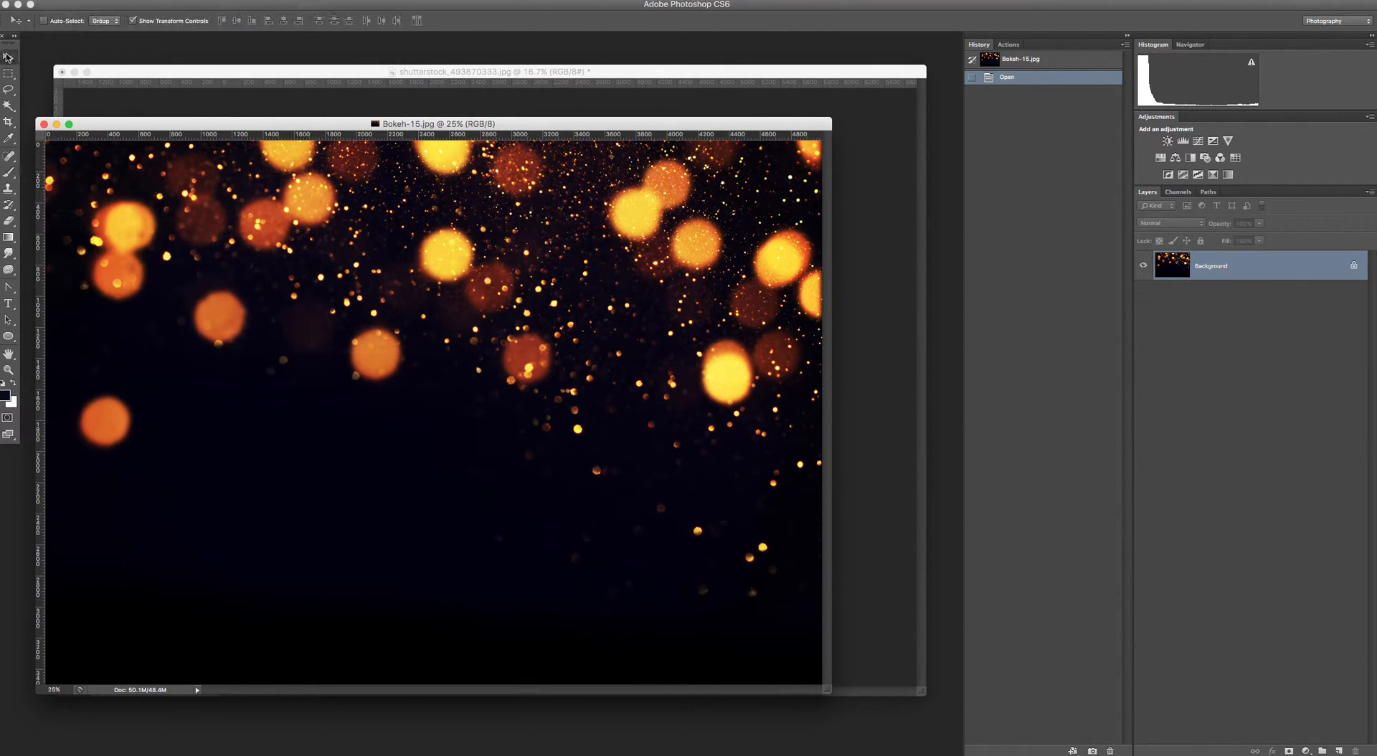
{"action": "mouse_move", "coordinate": [858, 307]}
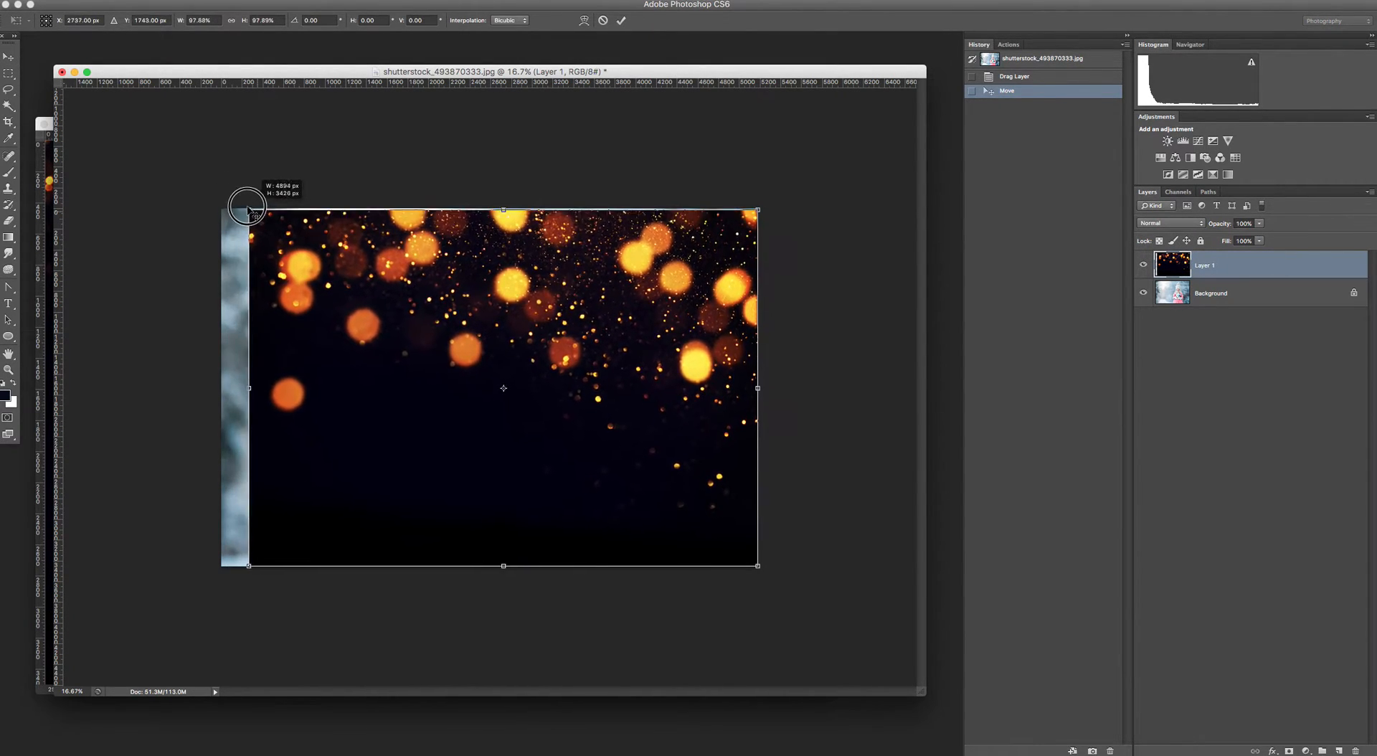
{"action": "left_click_drag", "start_coordinate": [249, 210], "coordinate": [223, 192]}
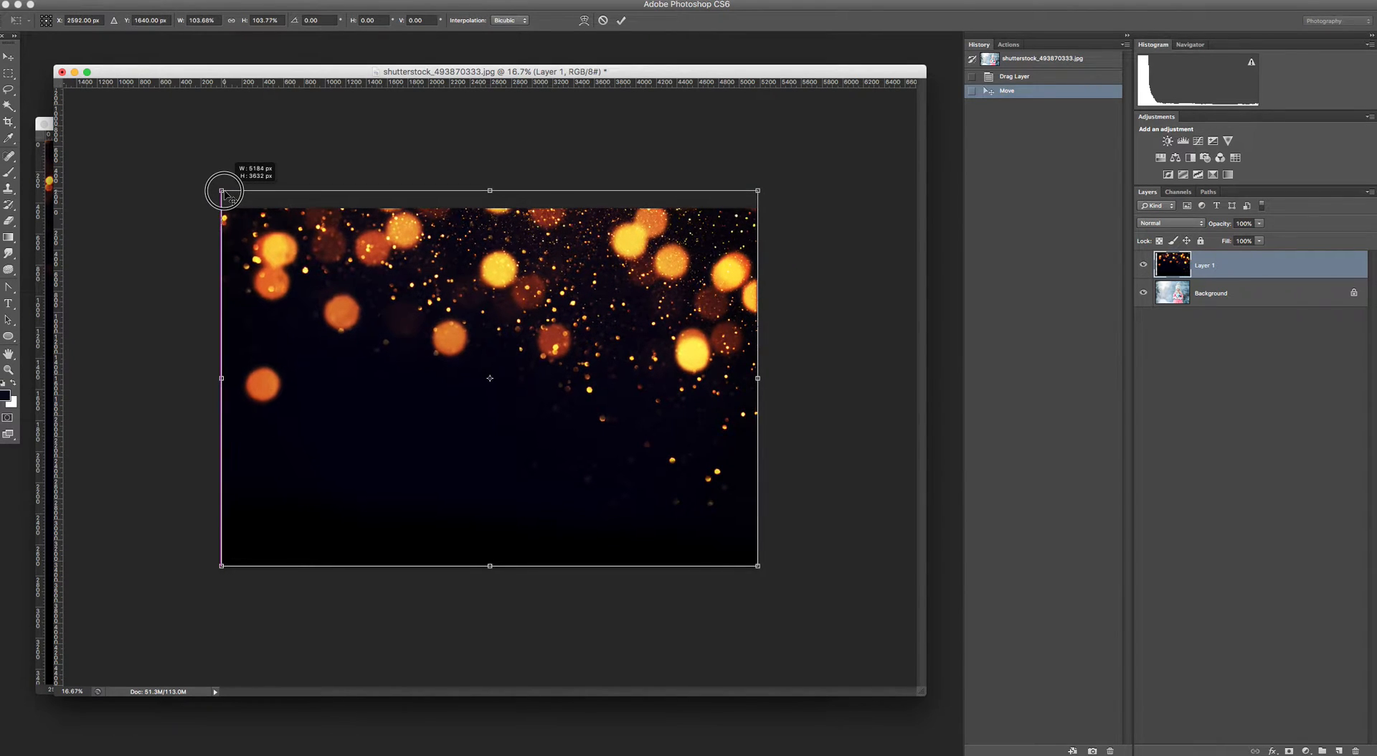
{"action": "left_click_drag", "start_coordinate": [224, 191], "coordinate": [242, 239]}
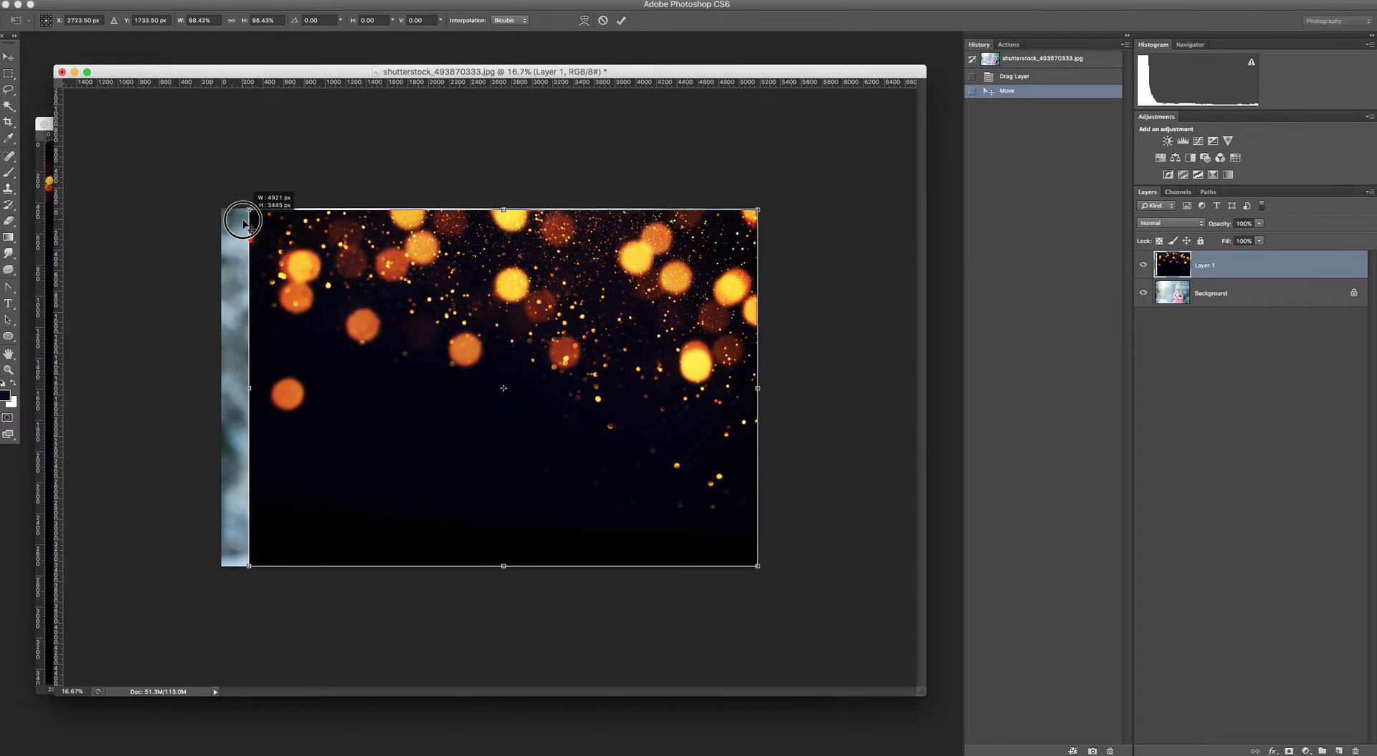
{"action": "left_click_drag", "start_coordinate": [249, 210], "coordinate": [218, 188]}
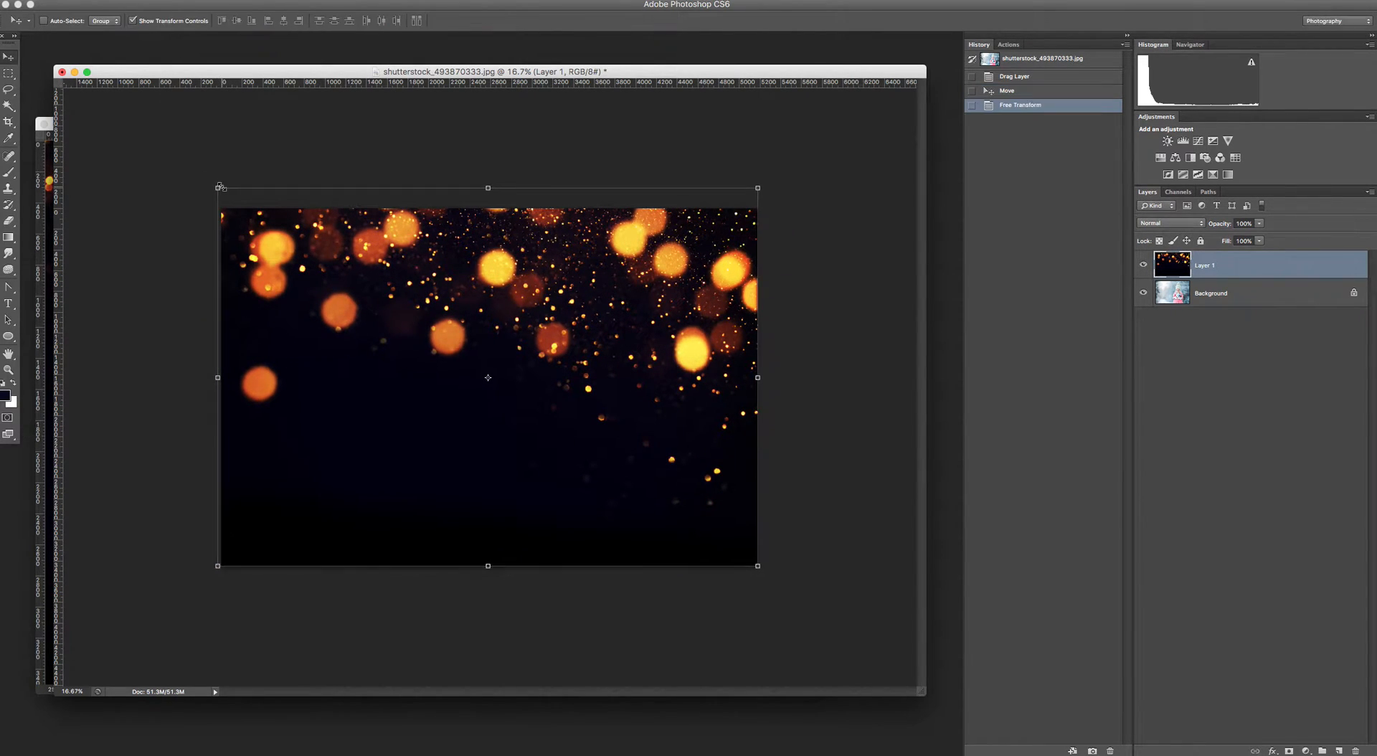
{"action": "left_click_drag", "start_coordinate": [488, 377], "coordinate": [488, 391]}
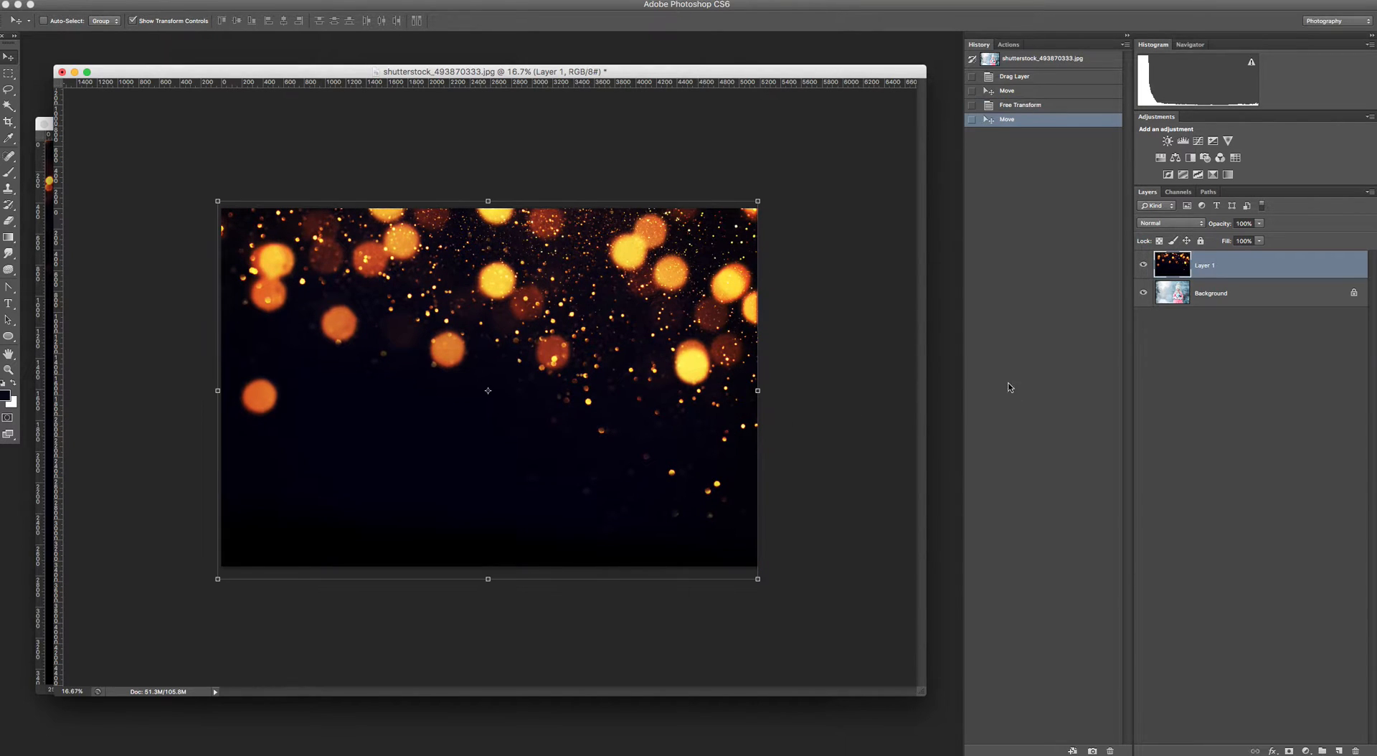
- Set Layer 1's blend mode to Screen
{"action": "left_click", "coordinate": [1170, 223]}
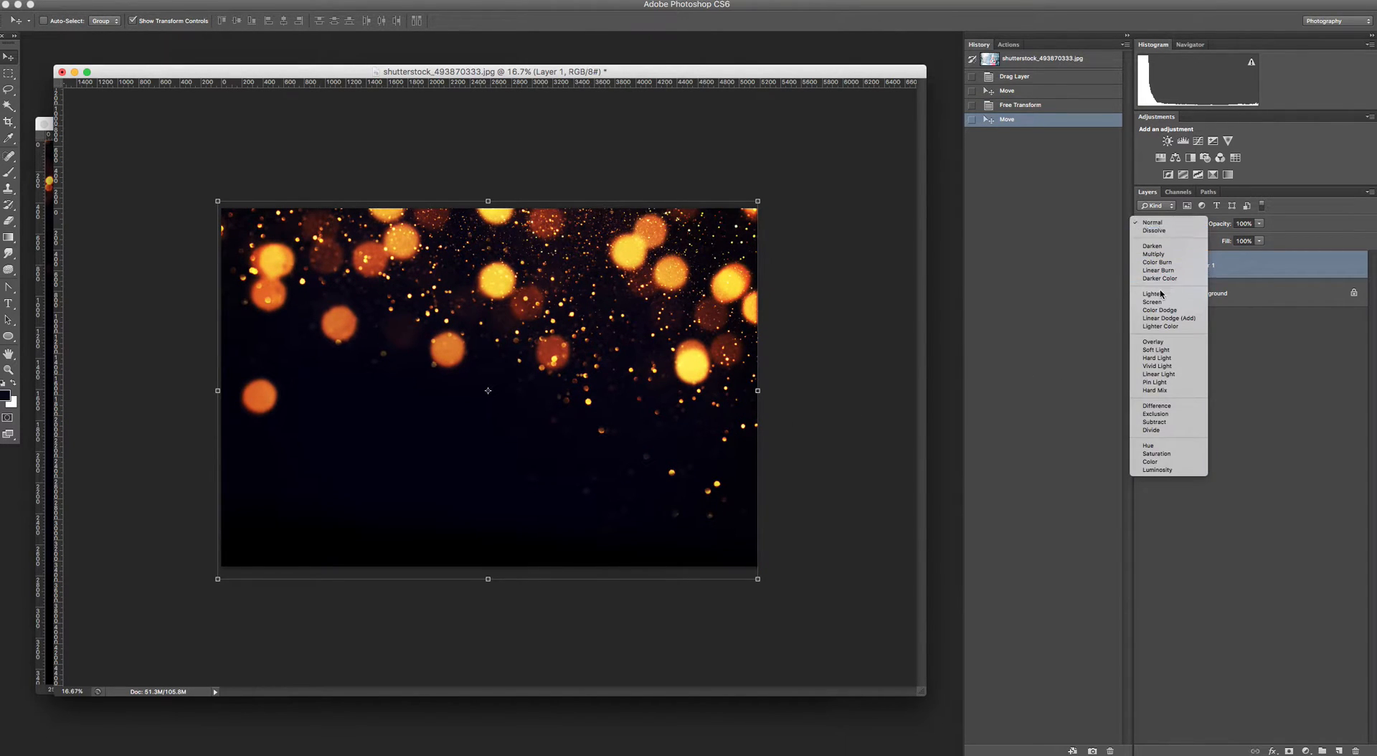
{"action": "left_click", "coordinate": [1153, 301]}
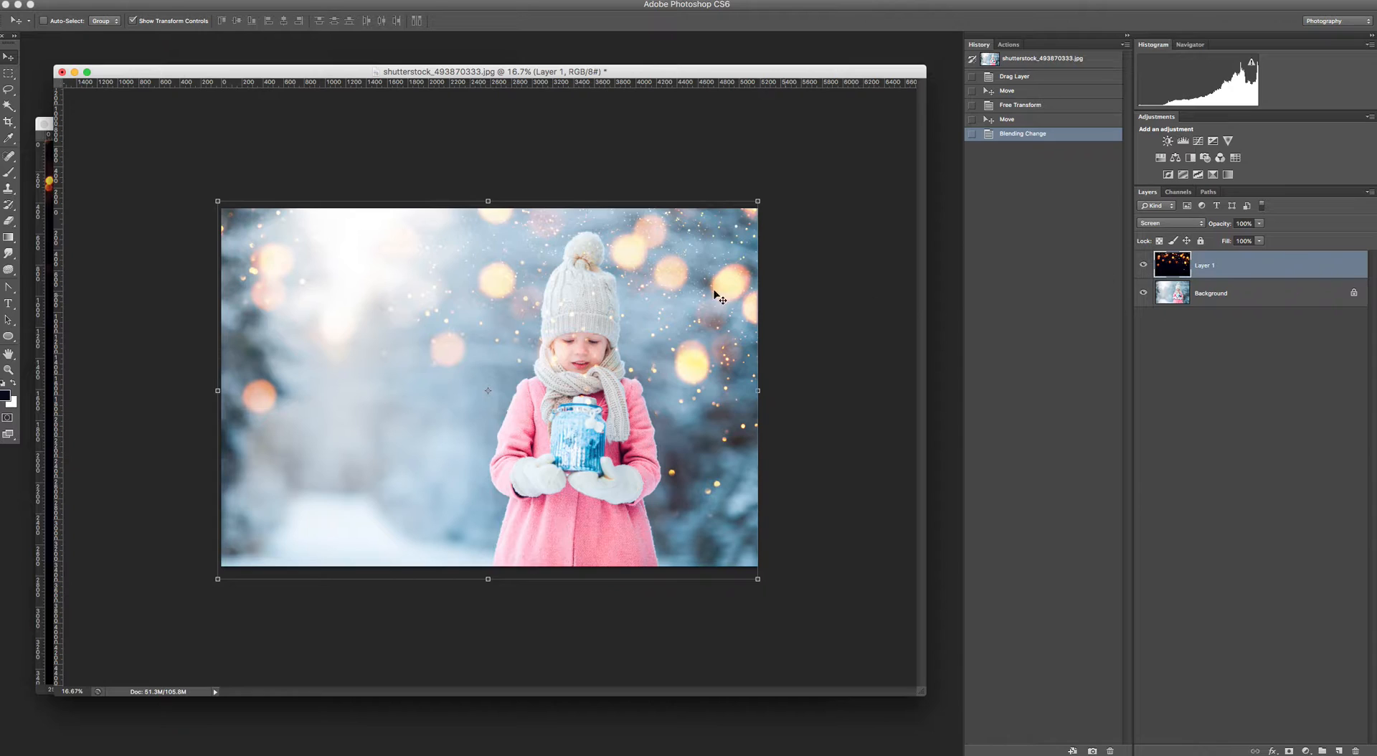
{"action": "mouse_move", "coordinate": [678, 358]}
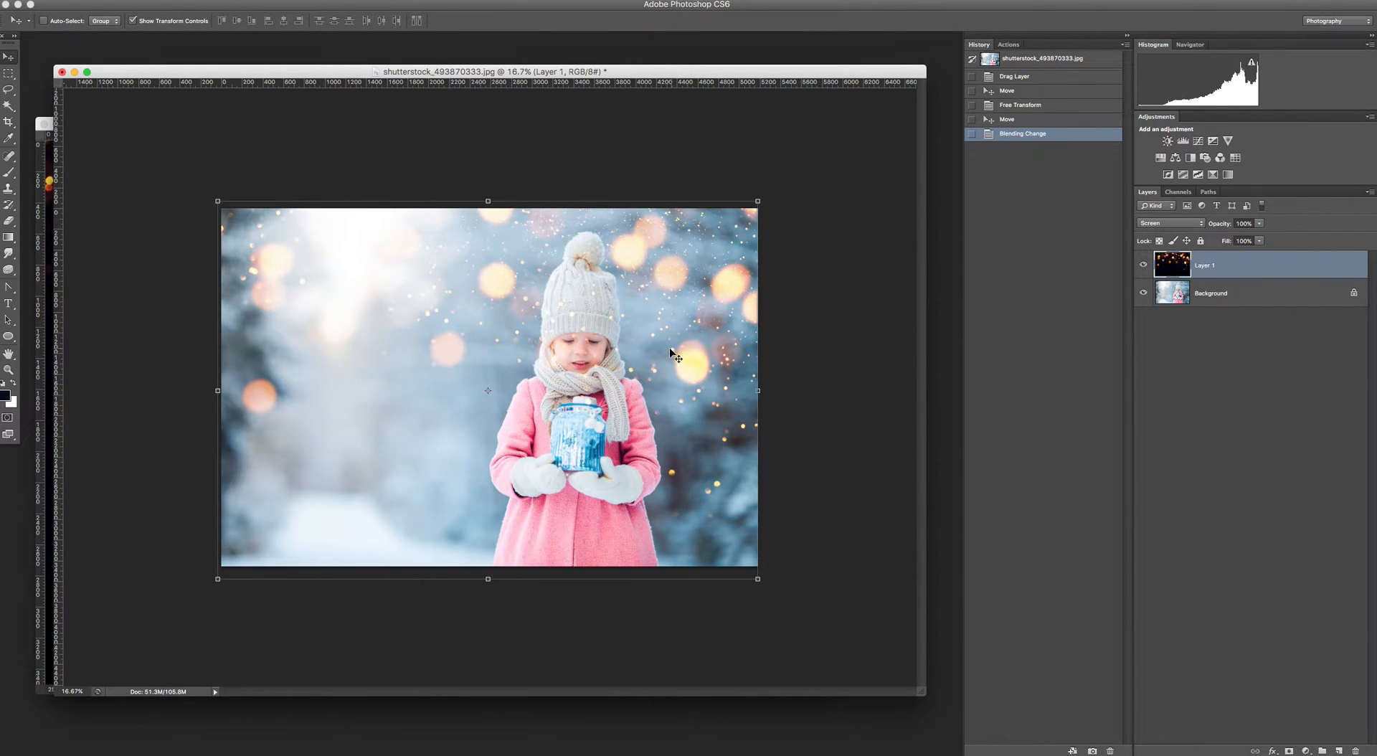
{"action": "mouse_move", "coordinate": [602, 369]}
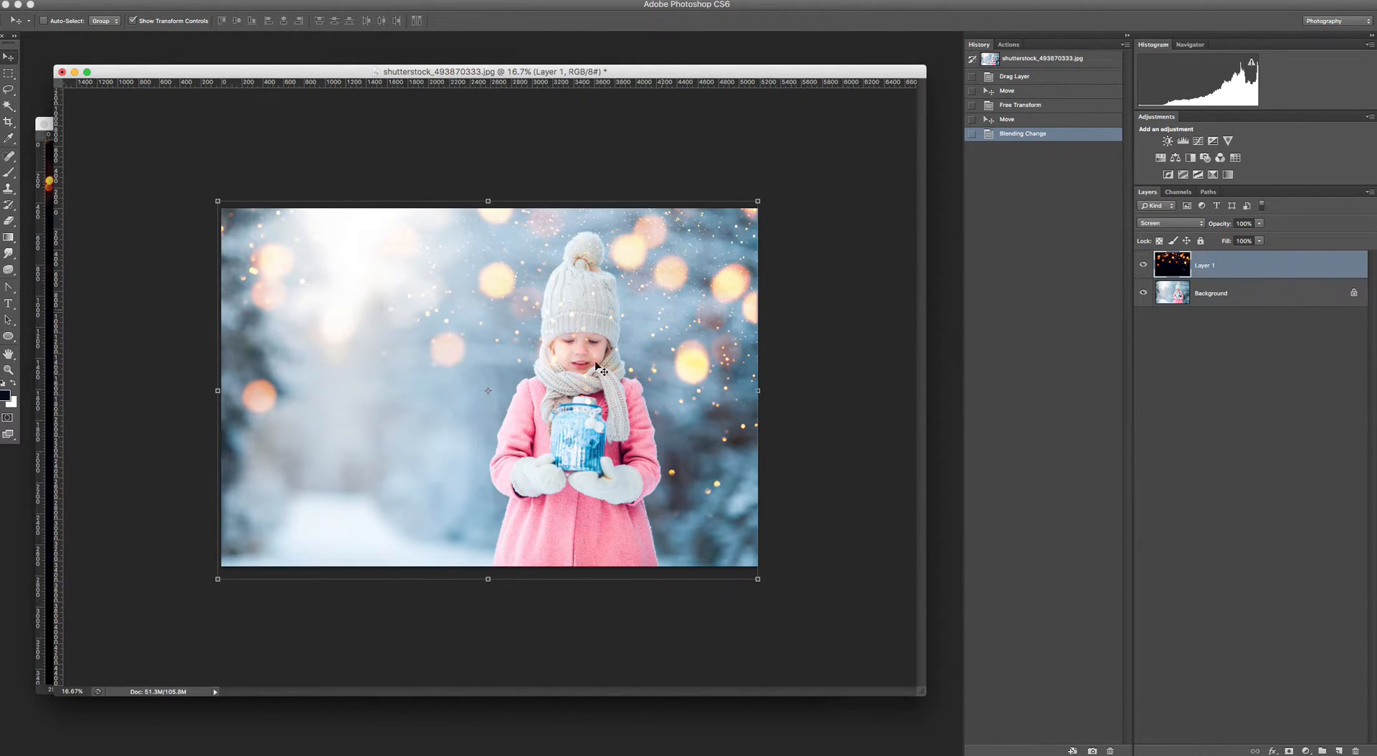
{"action": "mouse_move", "coordinate": [746, 248]}
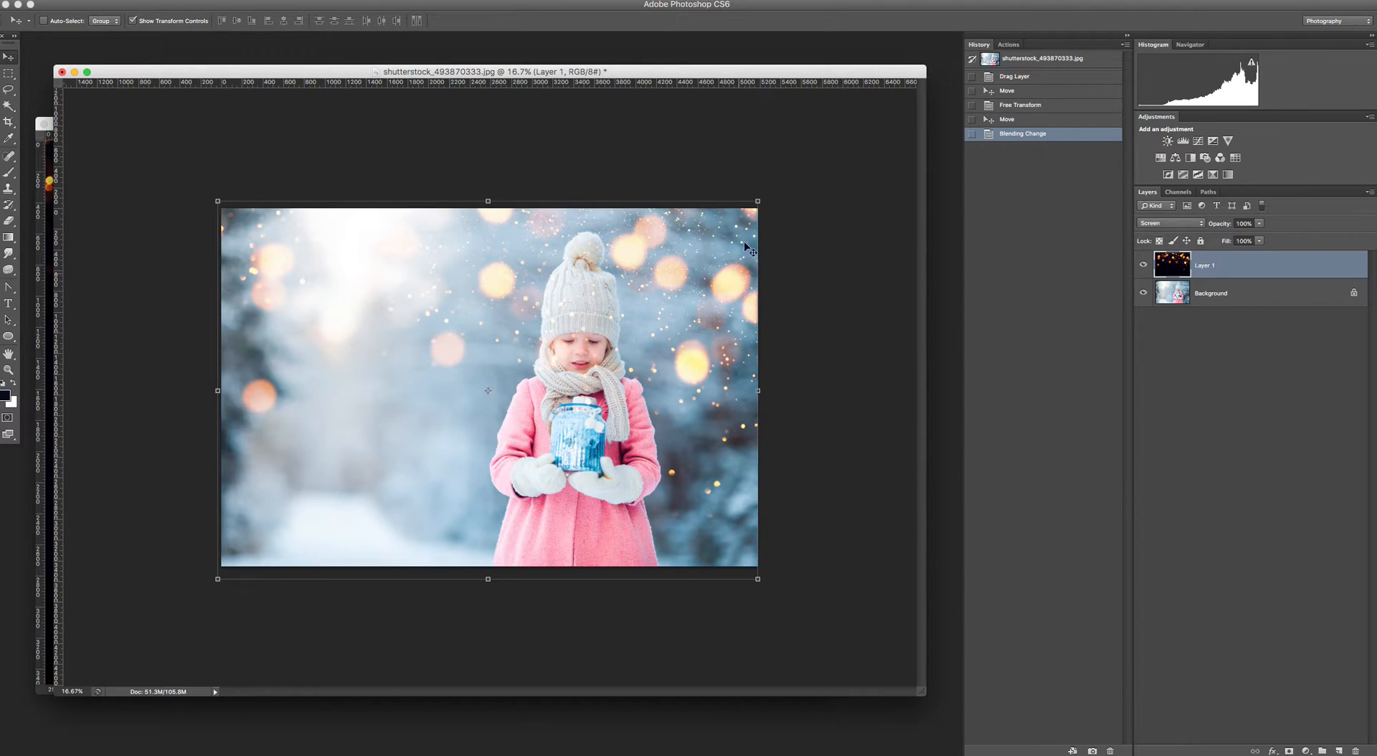
{"action": "mouse_move", "coordinate": [697, 331]}
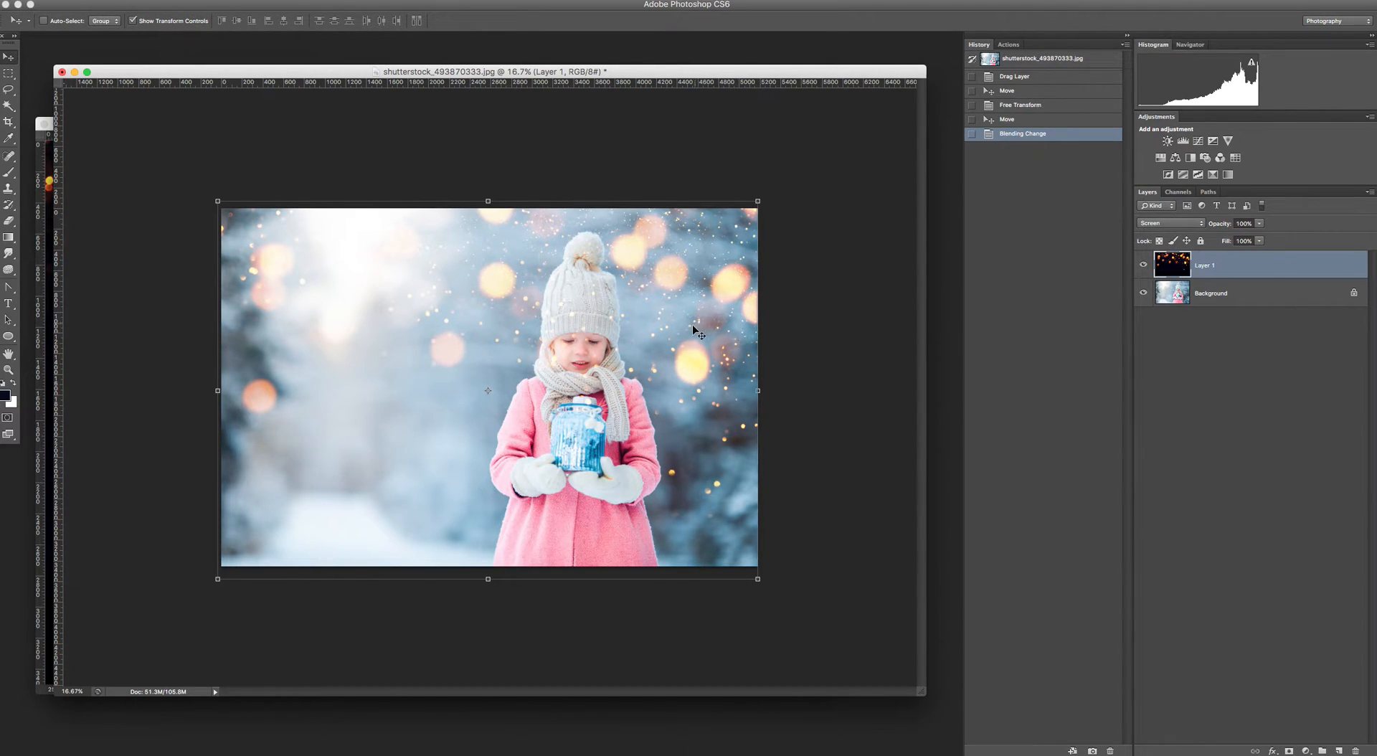
- Duplicate the bokeh layer, then select Layer 1, Layer 1 copy and Layer 1 copy 2
{"action": "right_click", "coordinate": [1204, 266]}
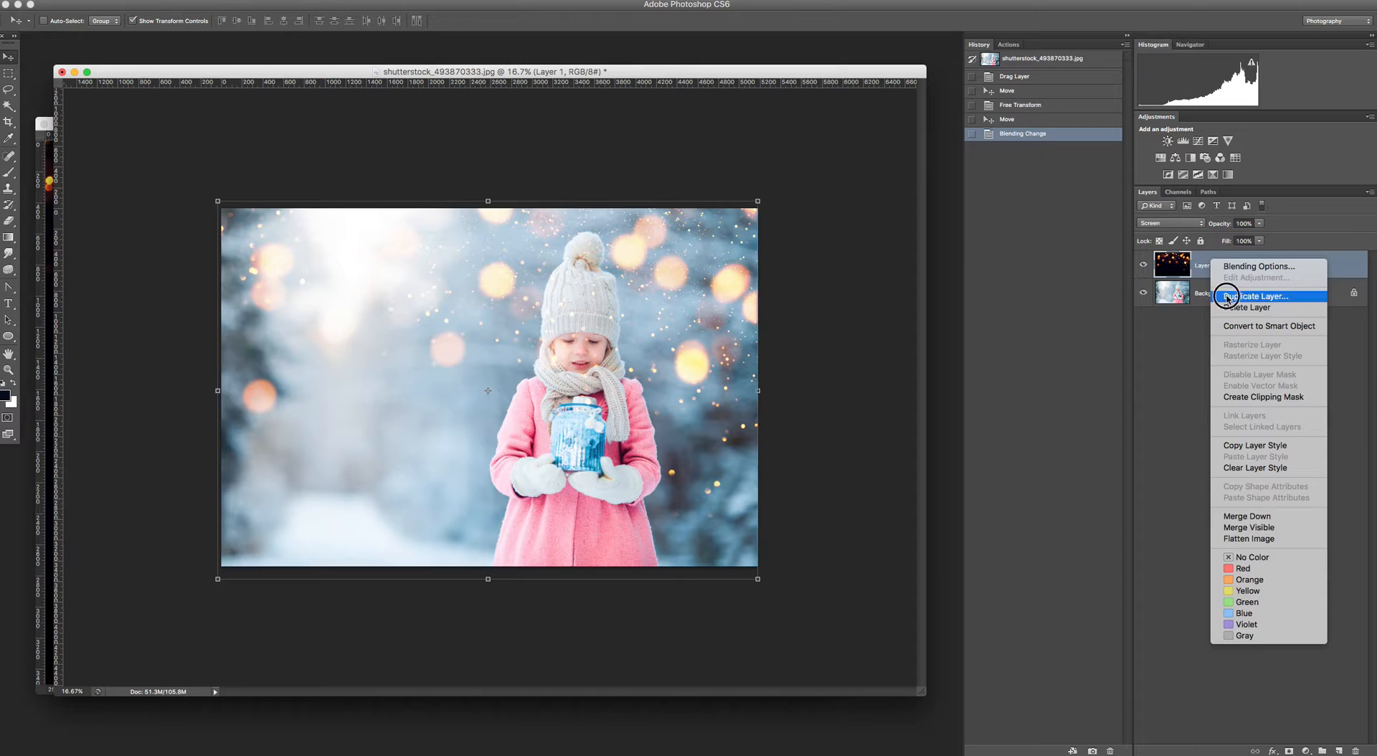
{"action": "left_click", "coordinate": [1259, 296]}
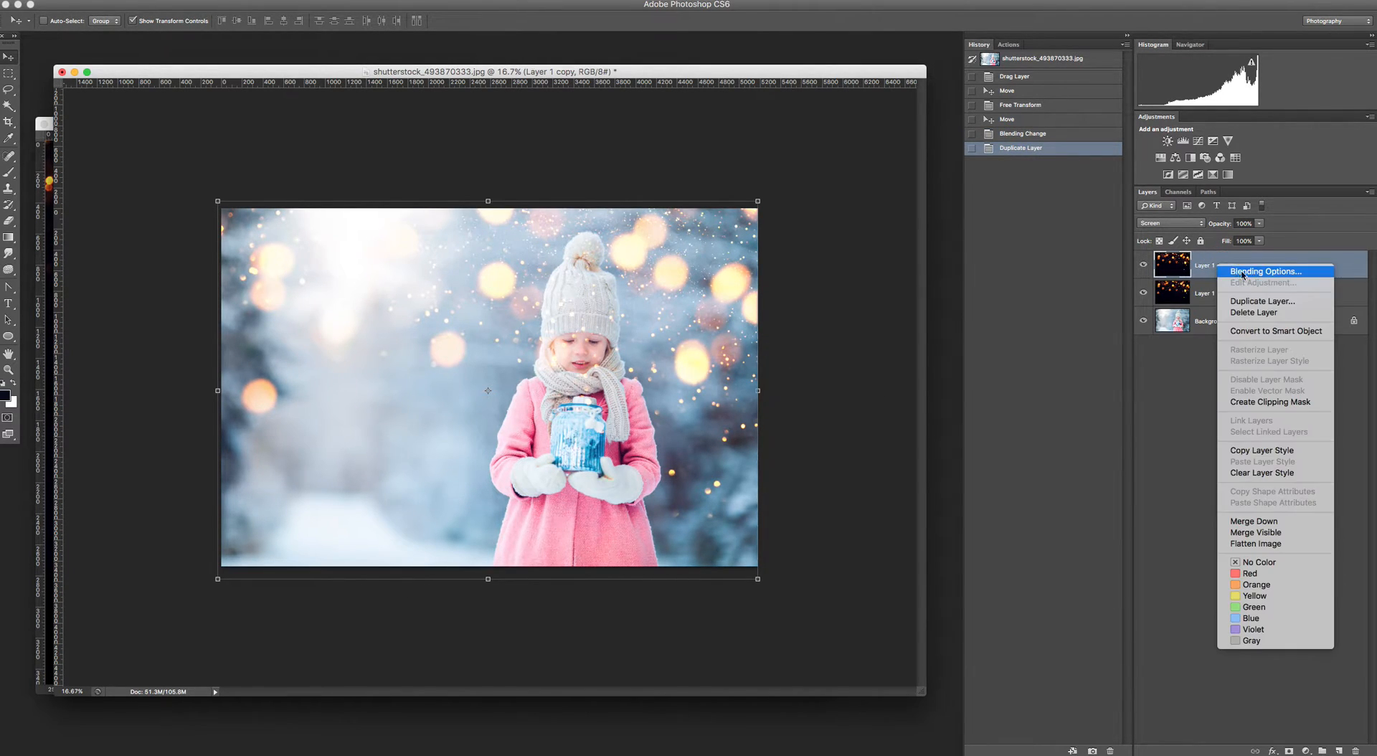
{"action": "left_click", "coordinate": [1262, 302]}
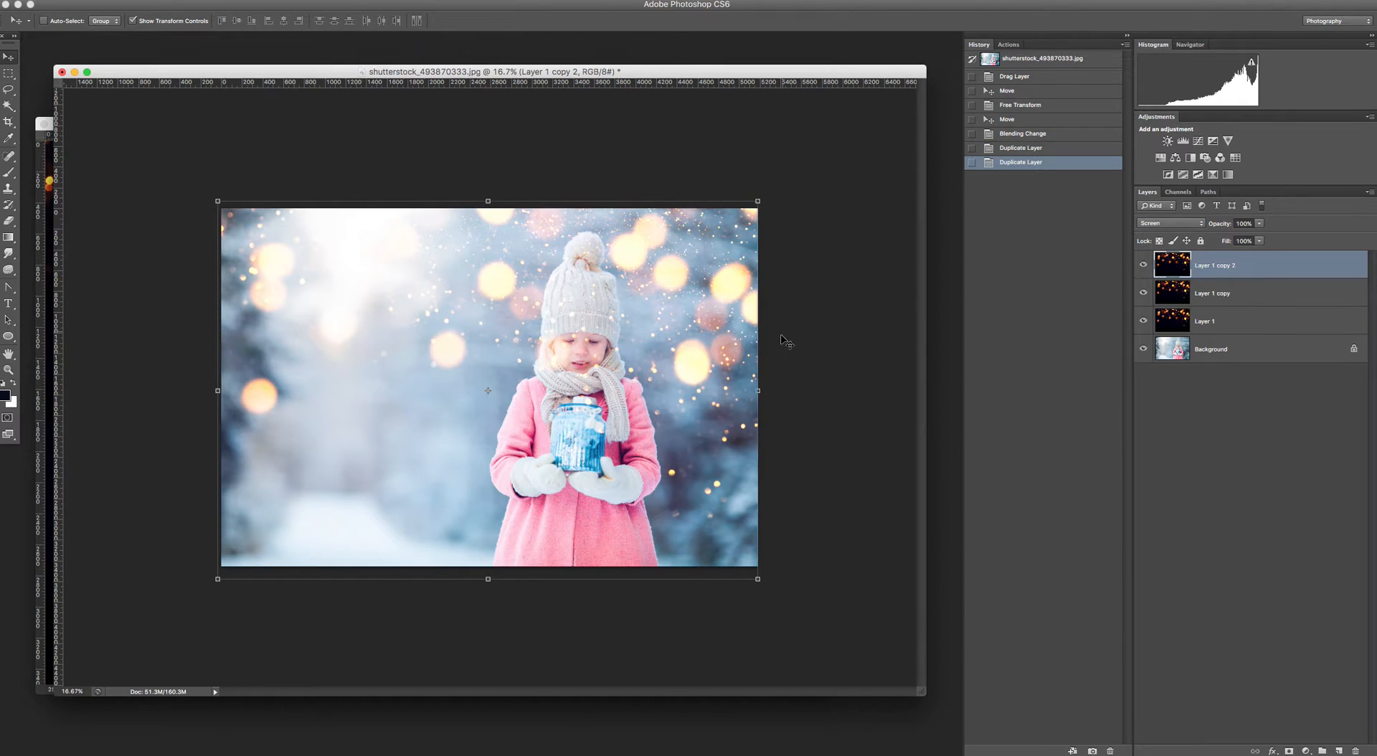
{"action": "mouse_move", "coordinate": [775, 377]}
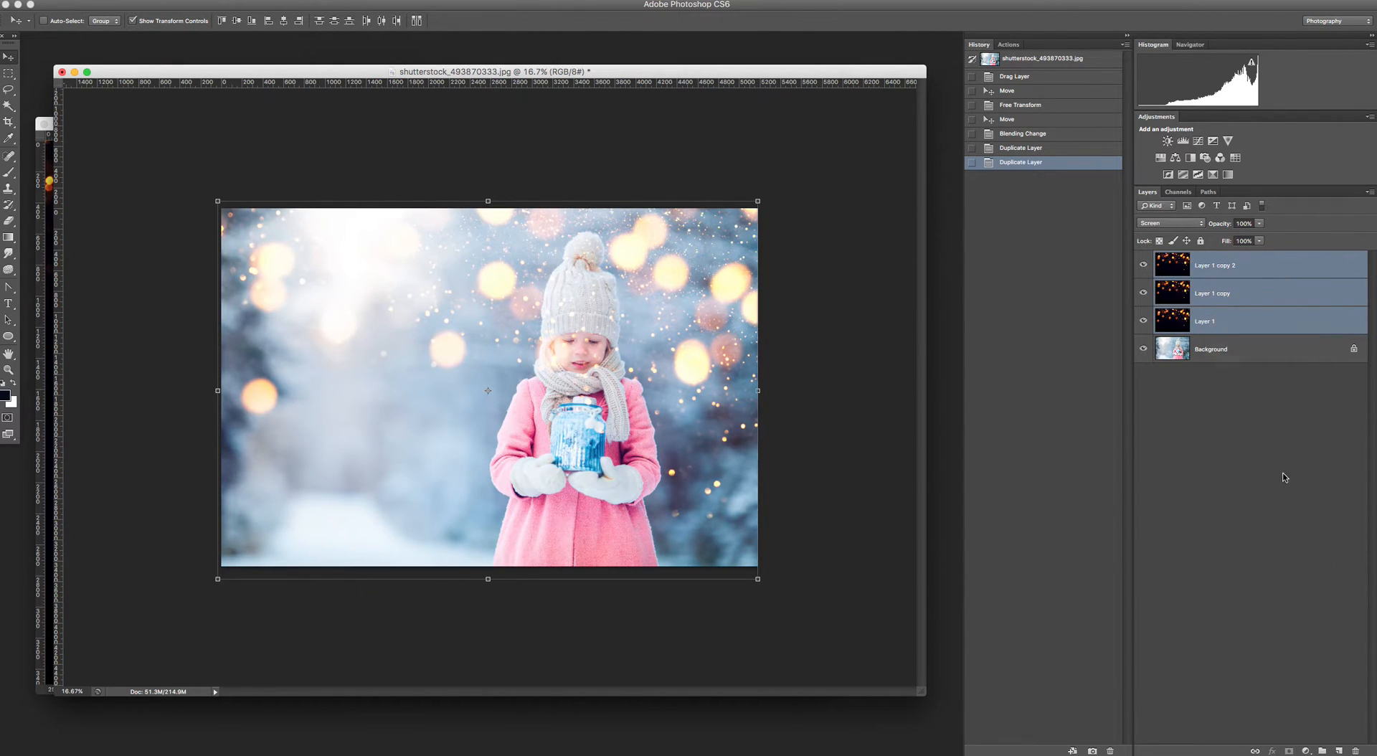
- Set the merged bokeh layer's blend mode back to Screen
{"action": "left_click", "coordinate": [1168, 223]}
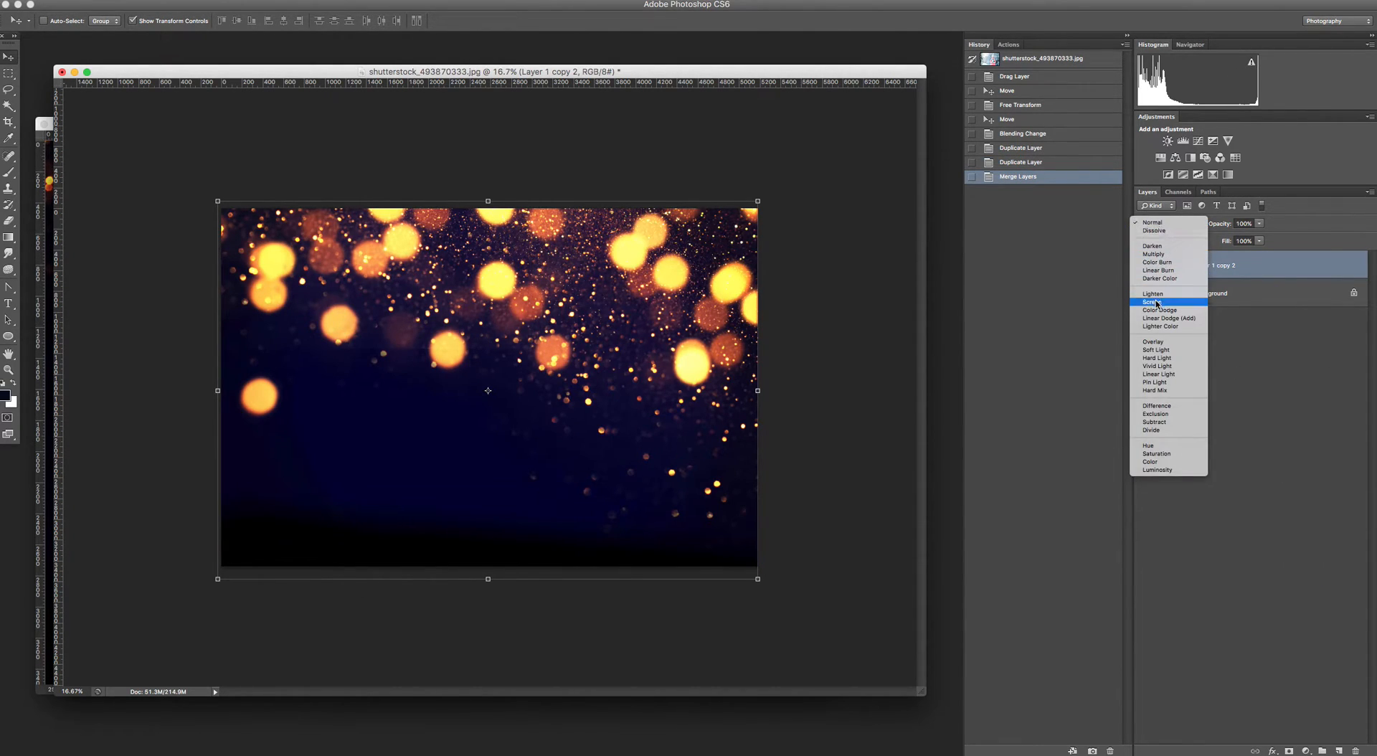
{"action": "left_click", "coordinate": [1152, 302]}
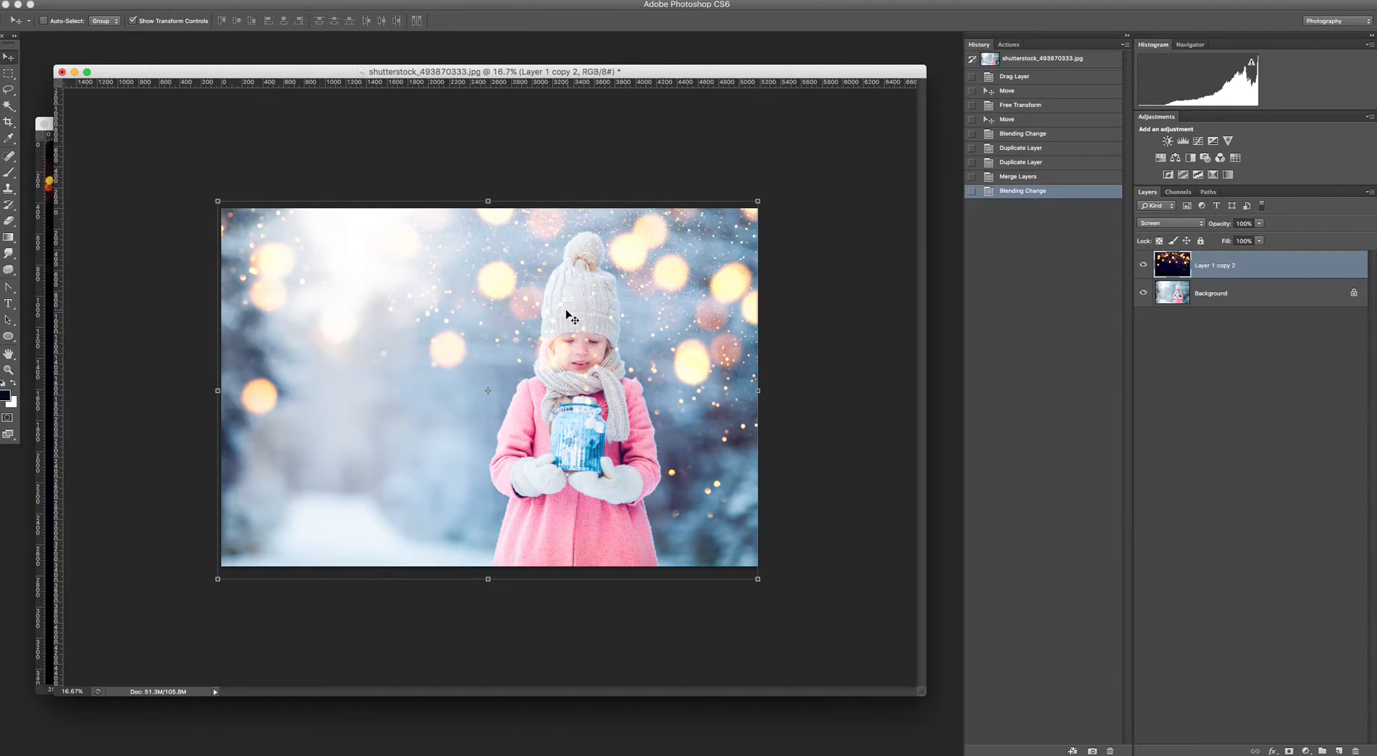
{"action": "mouse_move", "coordinate": [619, 365]}
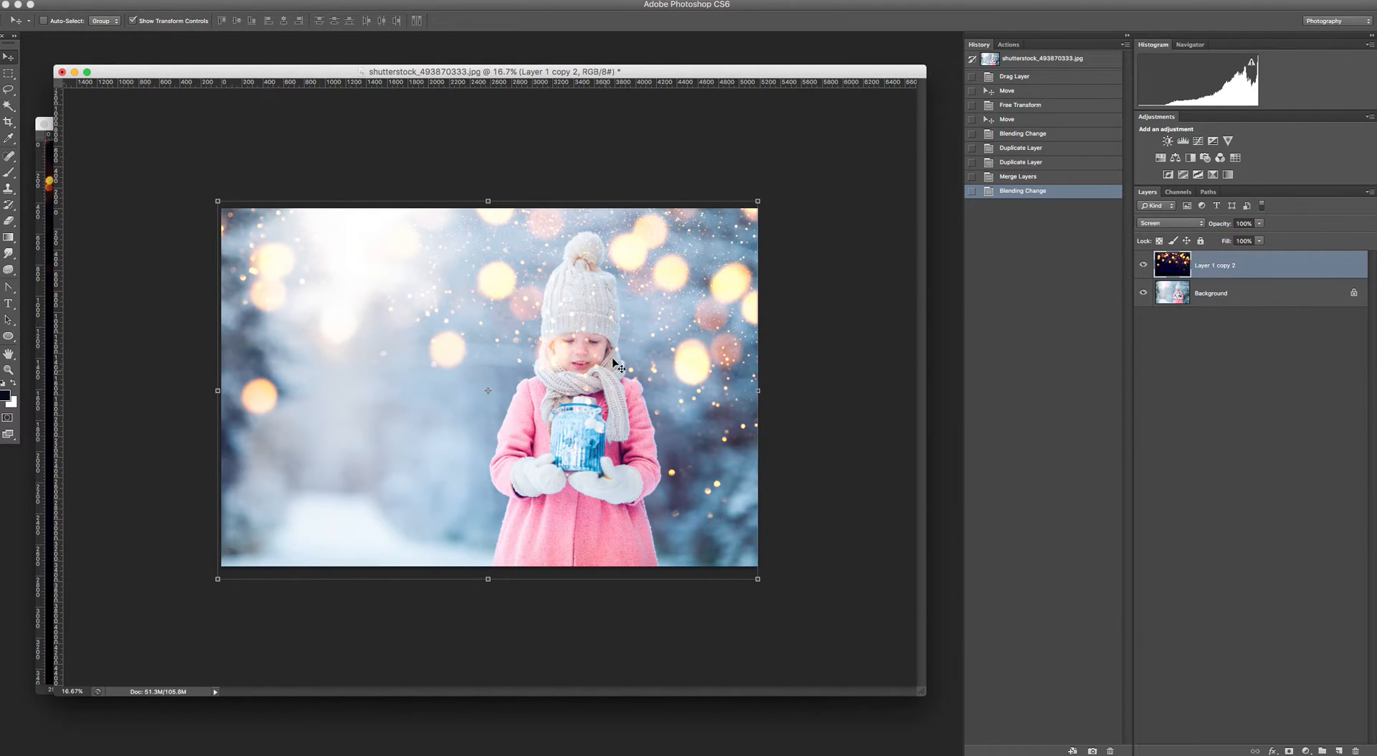
{"action": "mouse_move", "coordinate": [618, 352]}
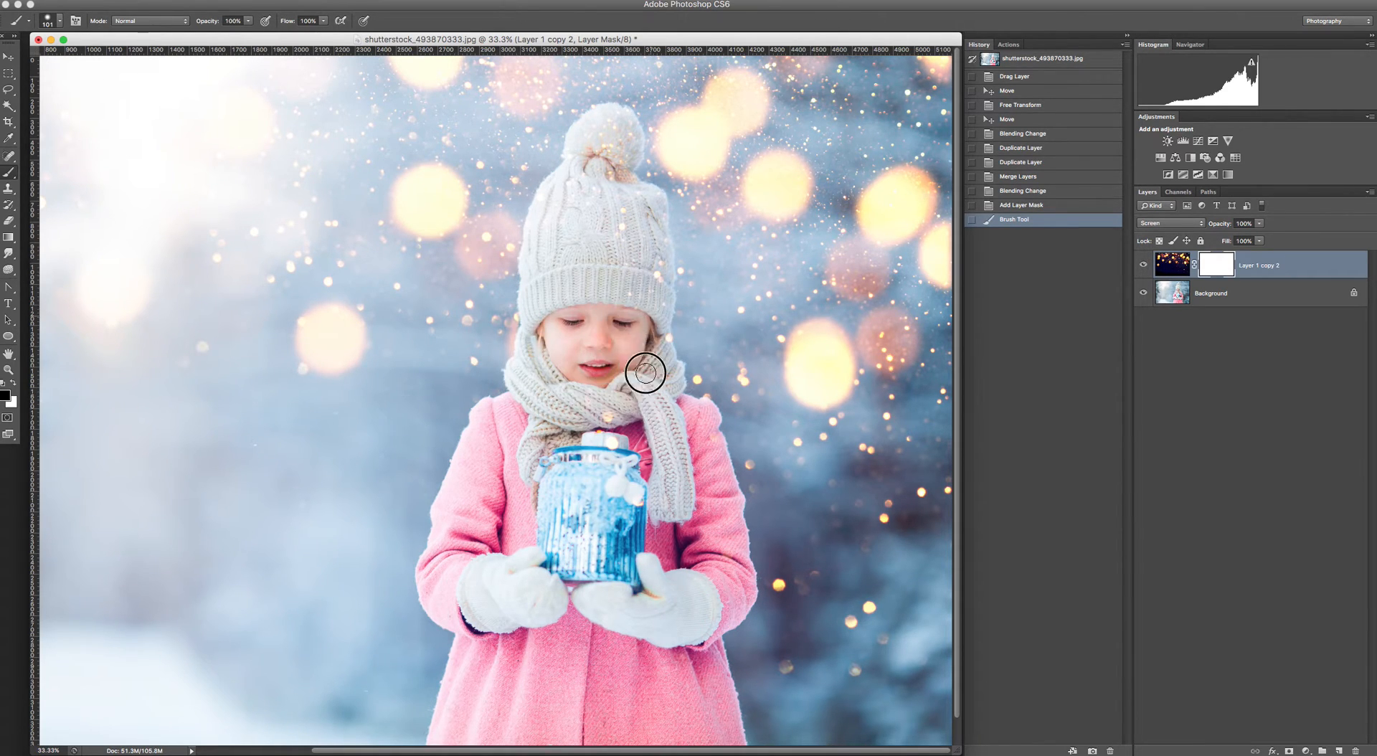
- Paint black on the mask over the girl's face, hat and pom-pom
{"action": "left_click_drag", "start_coordinate": [645, 373], "coordinate": [654, 228]}
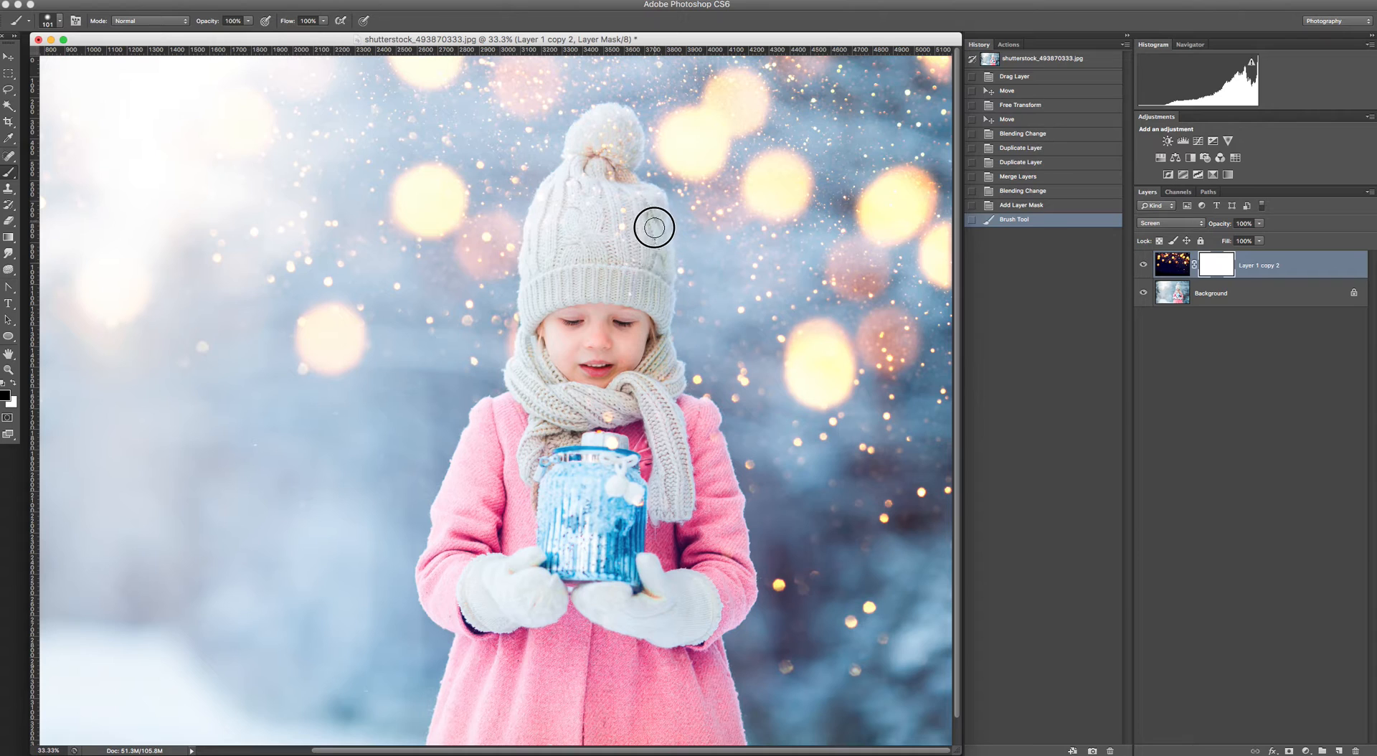
{"action": "left_click_drag", "start_coordinate": [654, 227], "coordinate": [568, 198]}
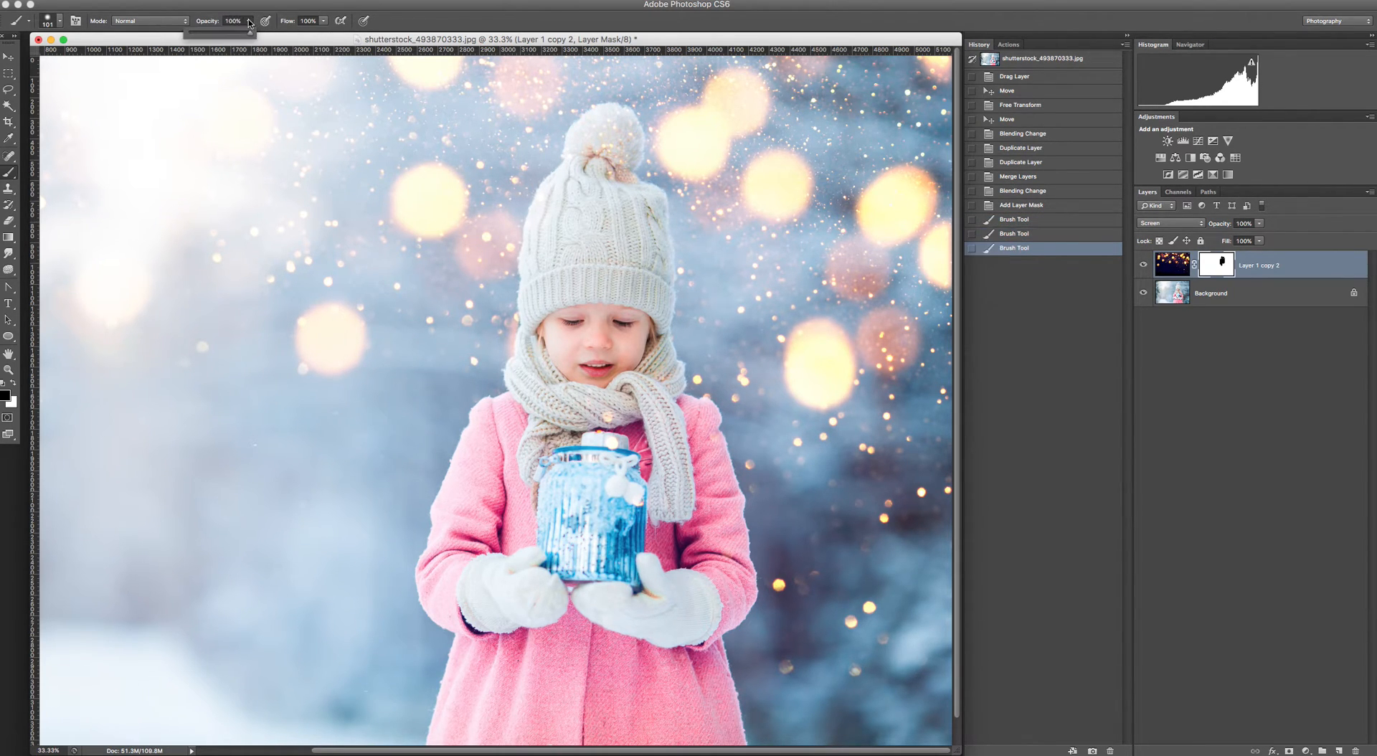
{"action": "left_click", "coordinate": [606, 167]}
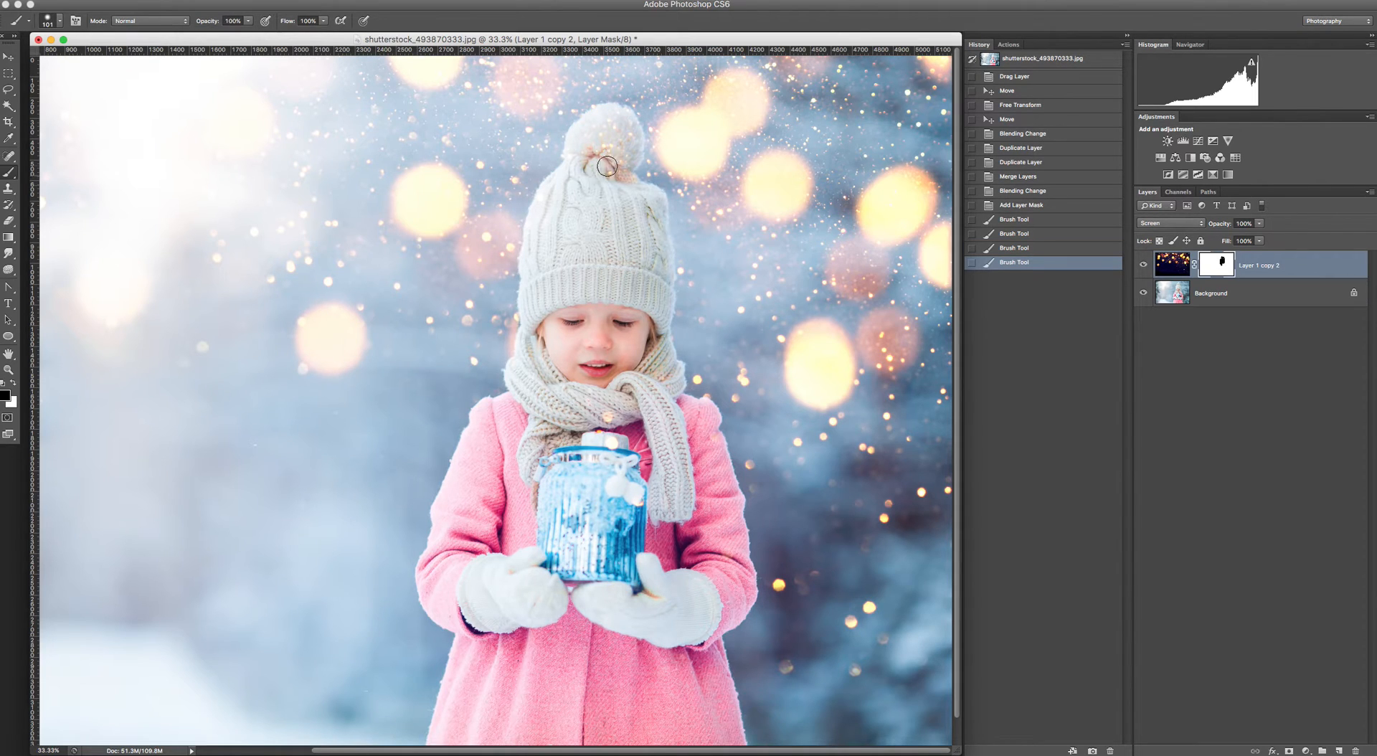
{"action": "mouse_move", "coordinate": [628, 132]}
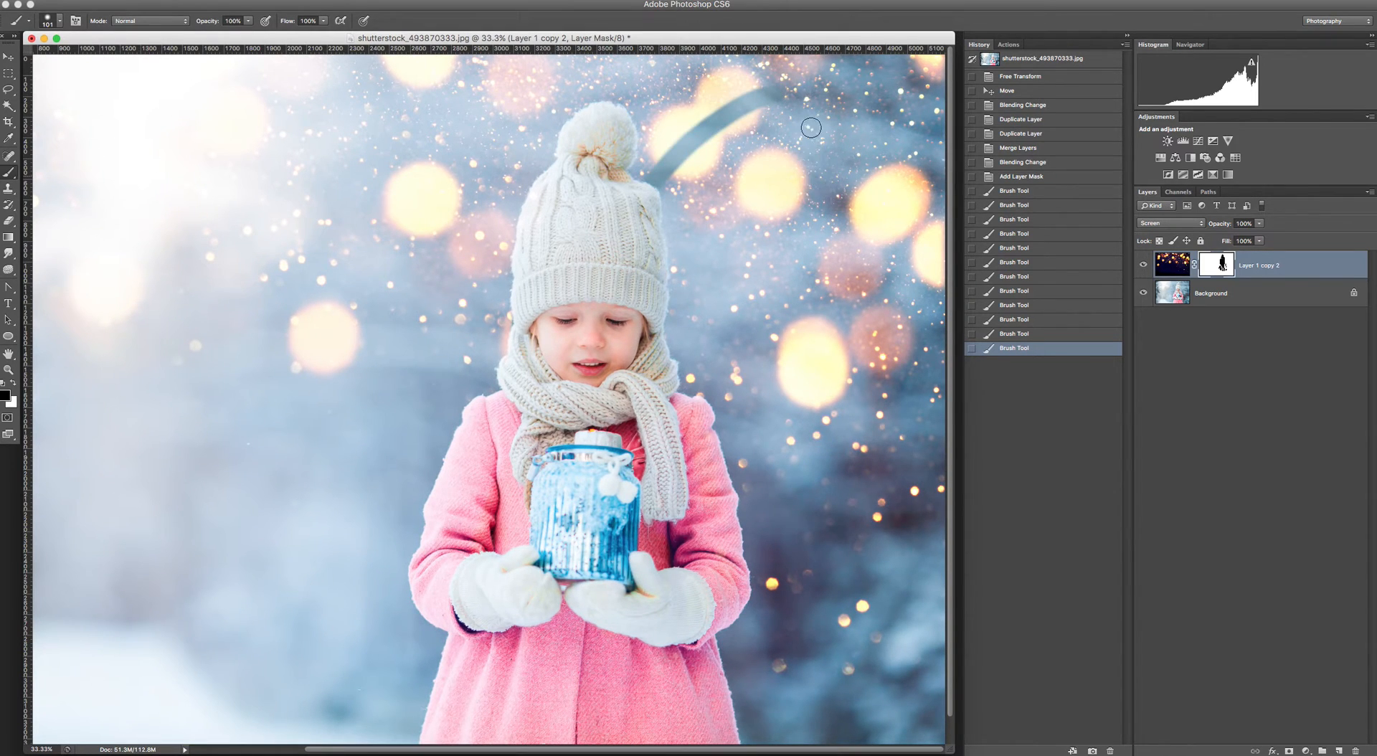
{"action": "mouse_move", "coordinate": [758, 99]}
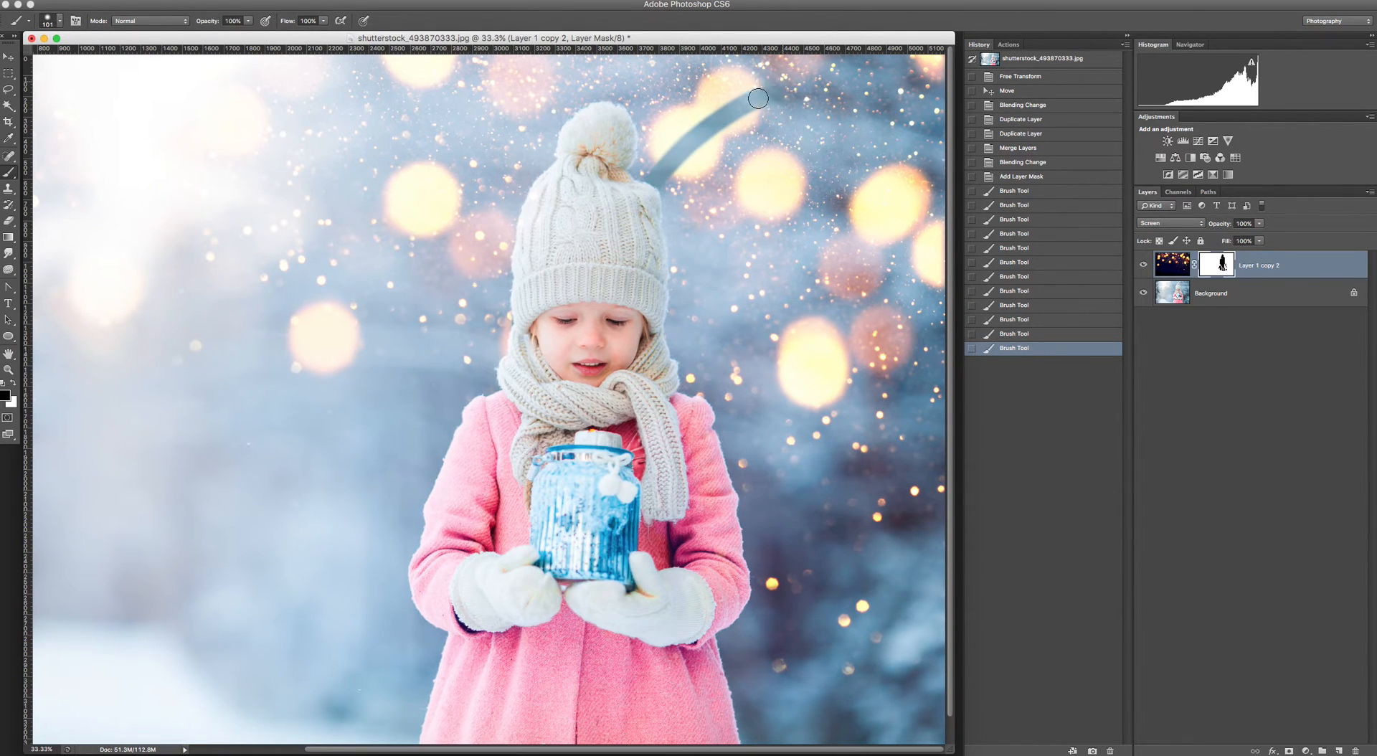
{"action": "mouse_move", "coordinate": [40, 392]}
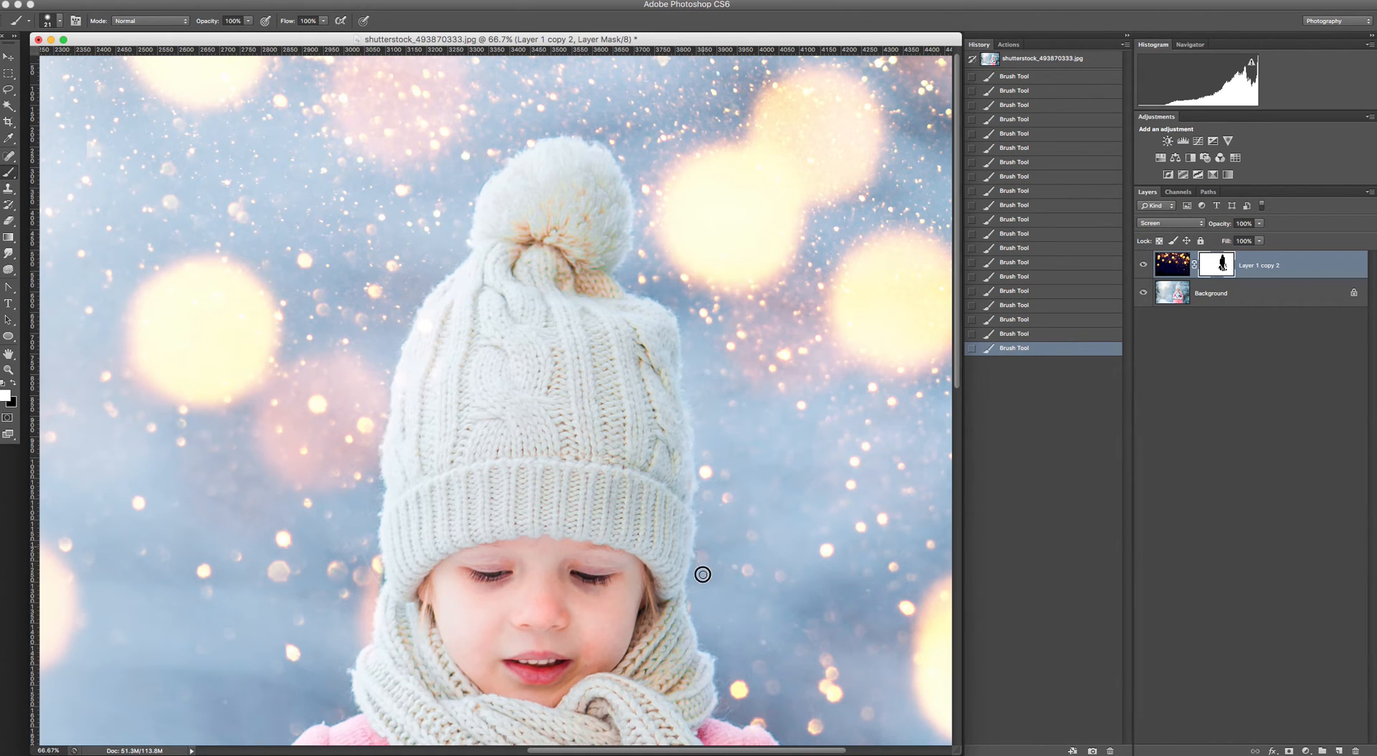
{"action": "mouse_move", "coordinate": [698, 497]}
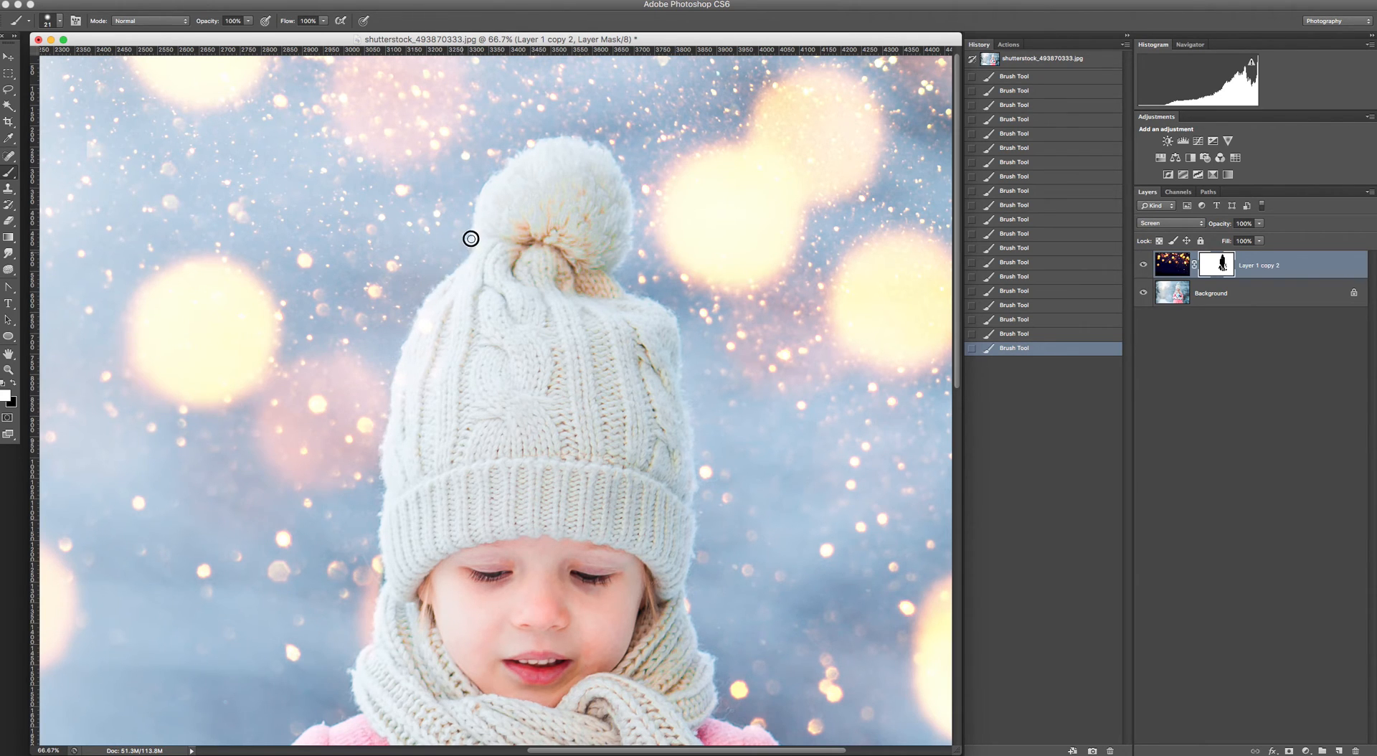
{"action": "mouse_move", "coordinate": [88, 413]}
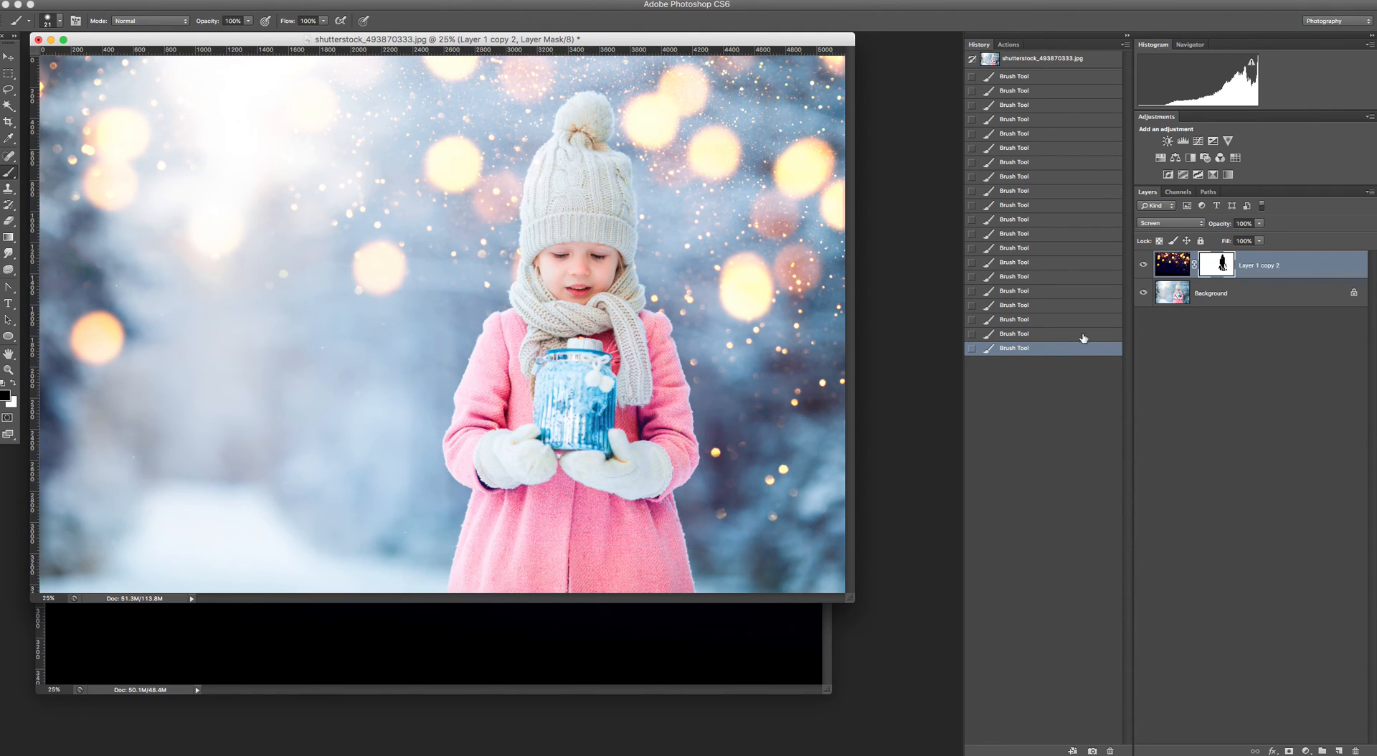
- Flatten all layers using Flatten Image from the Background layer's context menu
{"action": "right_click", "coordinate": [1210, 294]}
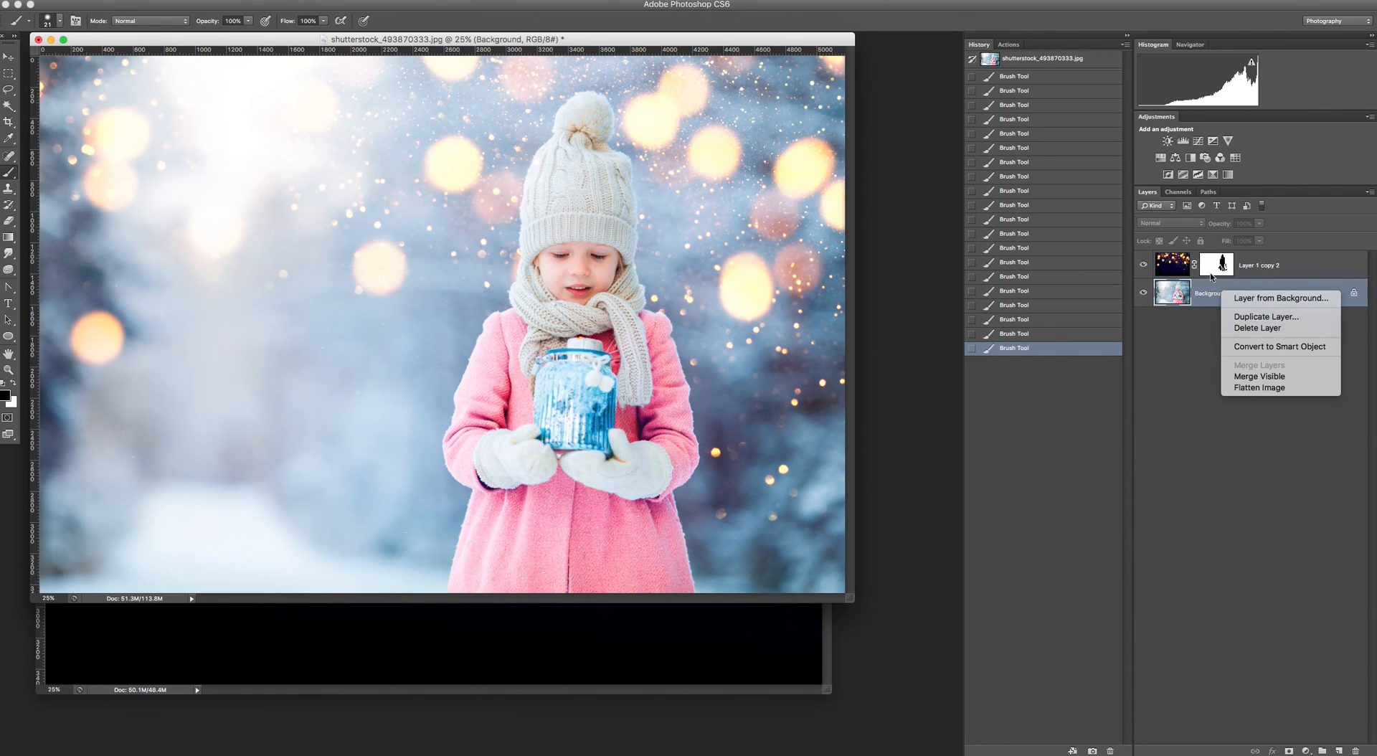
{"action": "mouse_move", "coordinate": [1208, 263]}
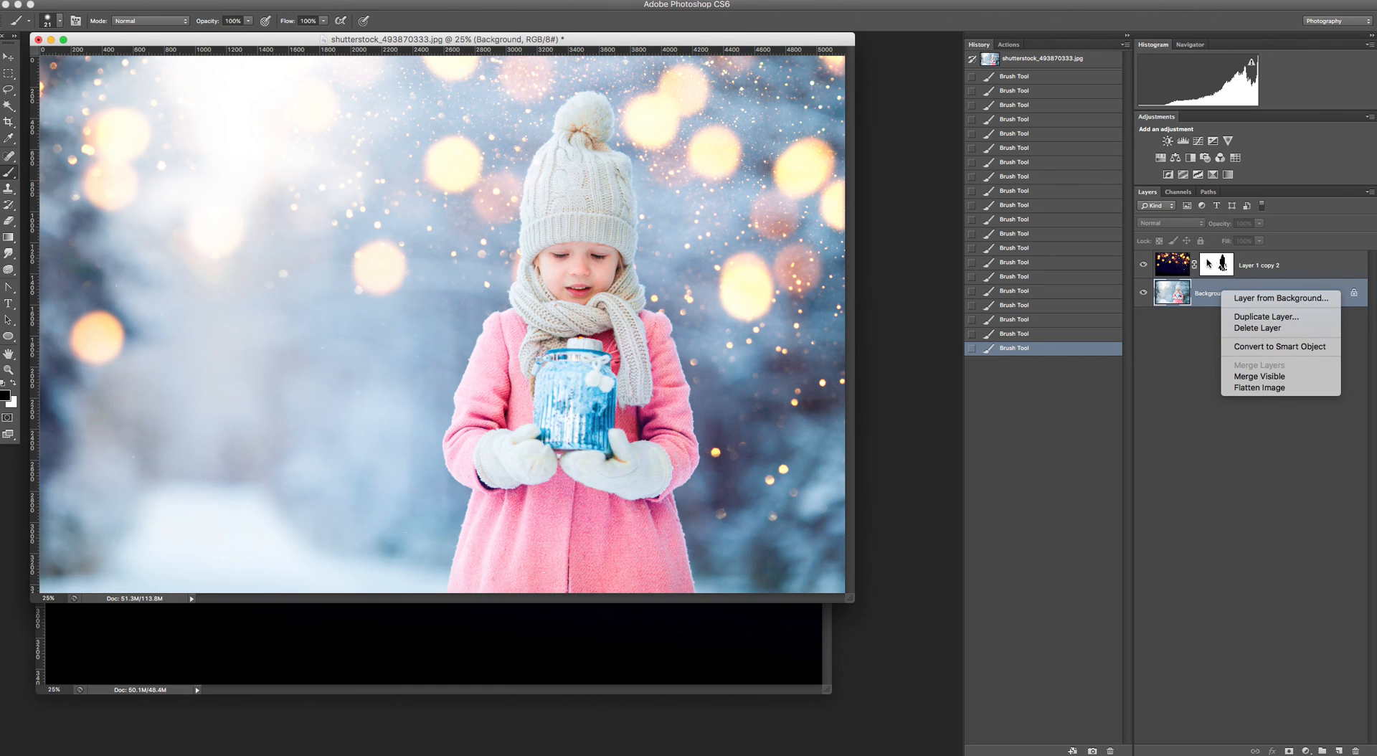
{"action": "left_click", "coordinate": [1258, 387]}
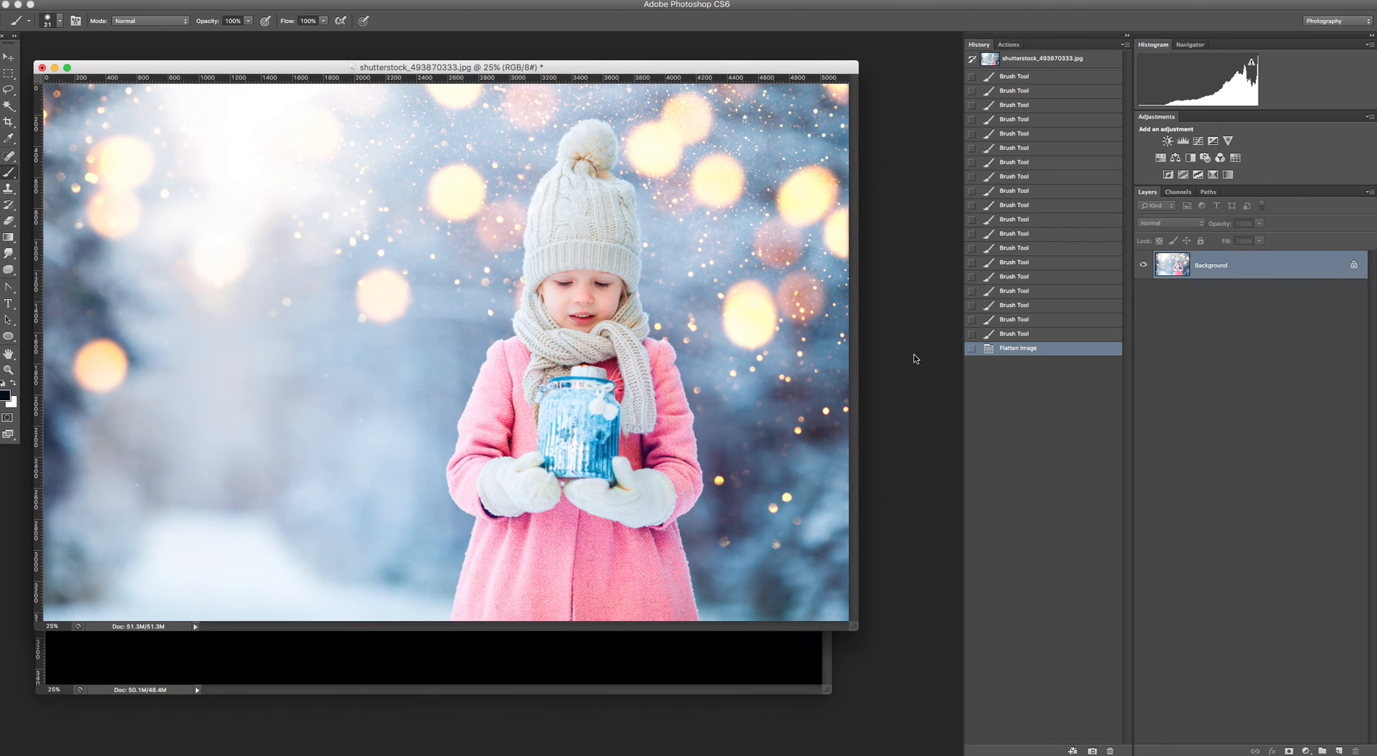
{"action": "mouse_move", "coordinate": [896, 504]}
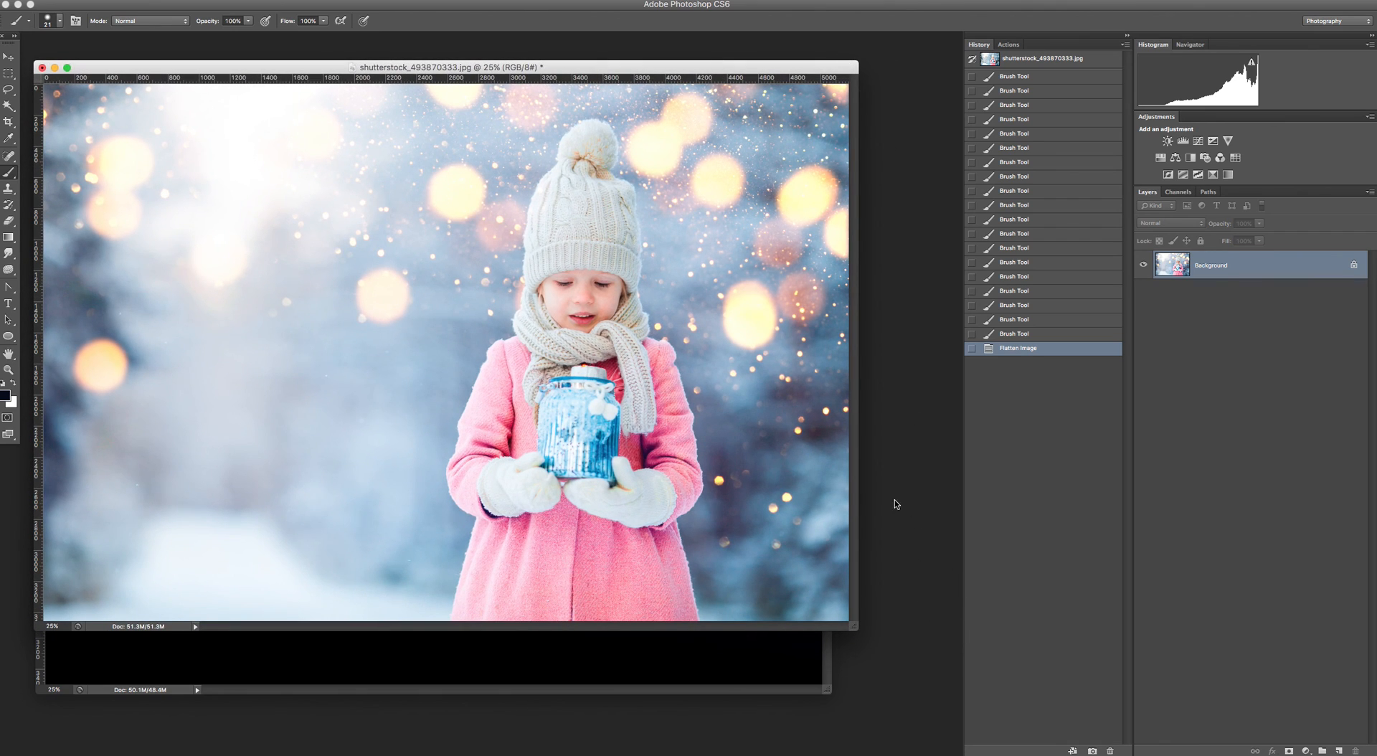